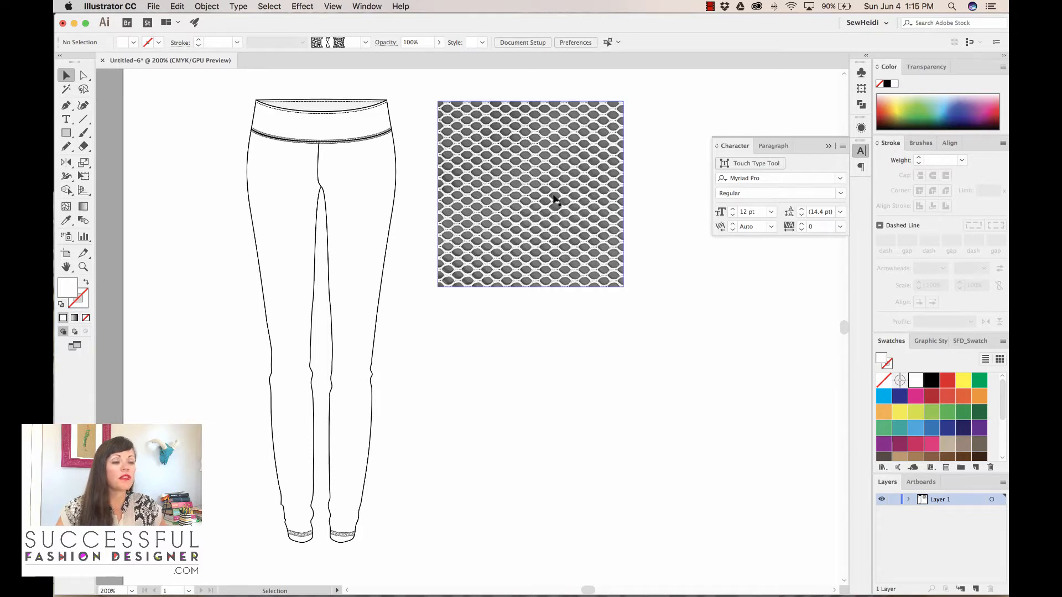
mouse_move(518, 197)
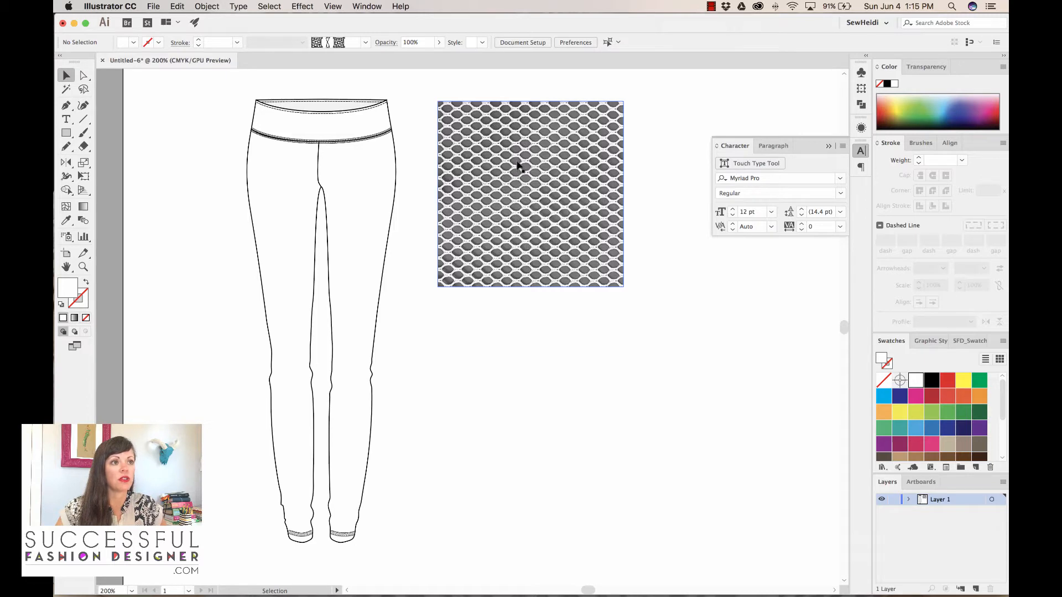
mouse_move(518, 223)
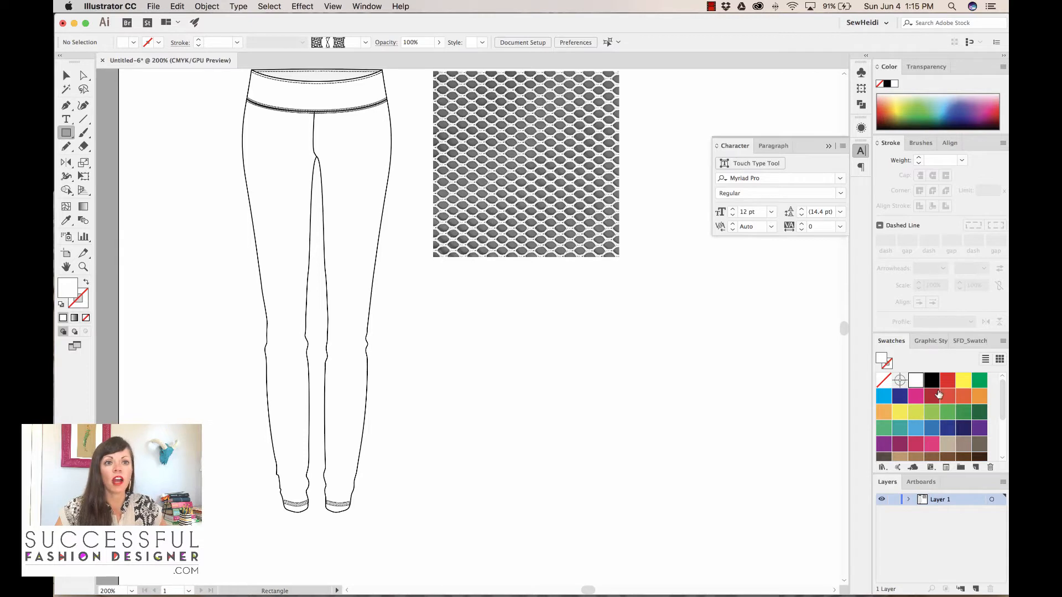
Draw a red rectangle below the mesh image with a large white oval inside it
click(947, 396)
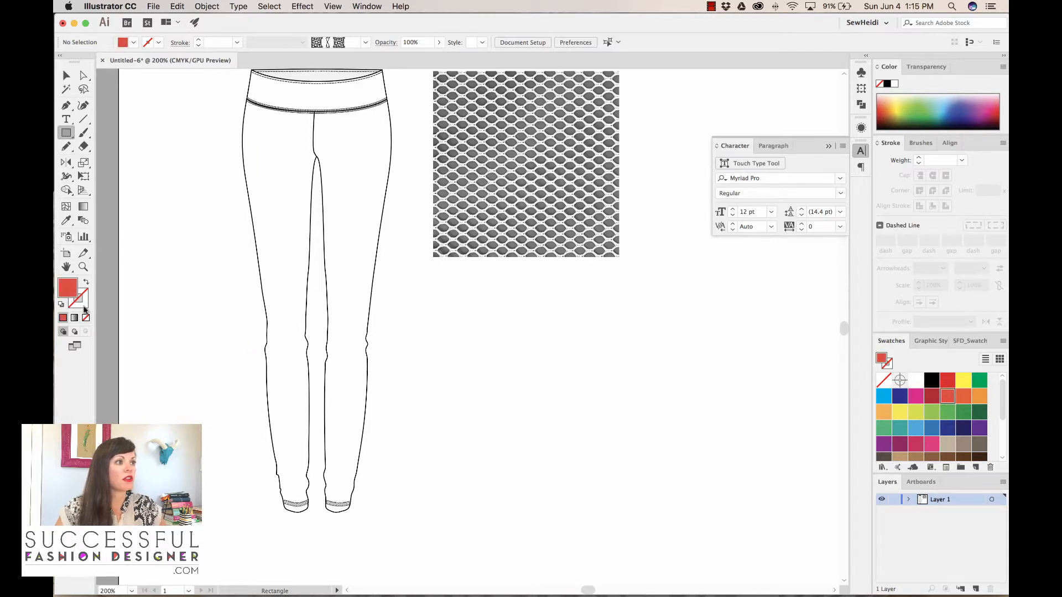
drag(445, 307, 598, 387)
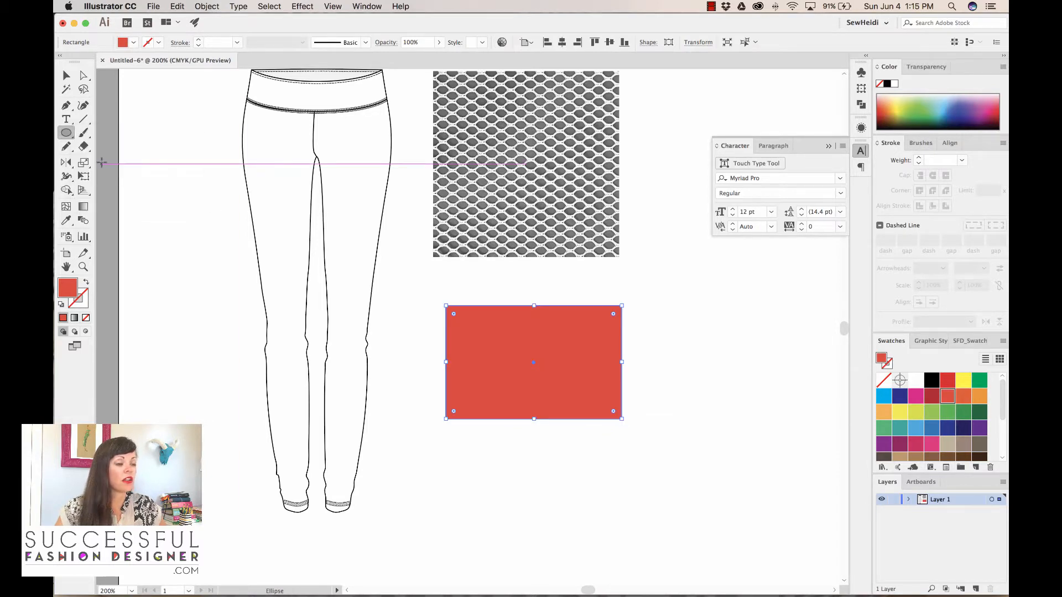
drag(467, 321, 565, 376)
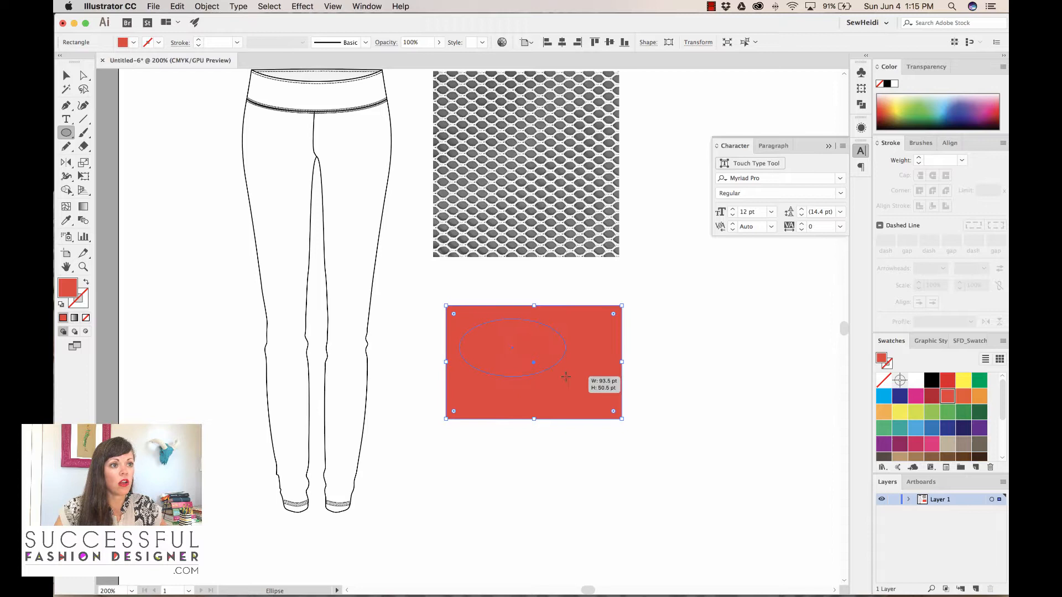
drag(565, 377, 611, 409)
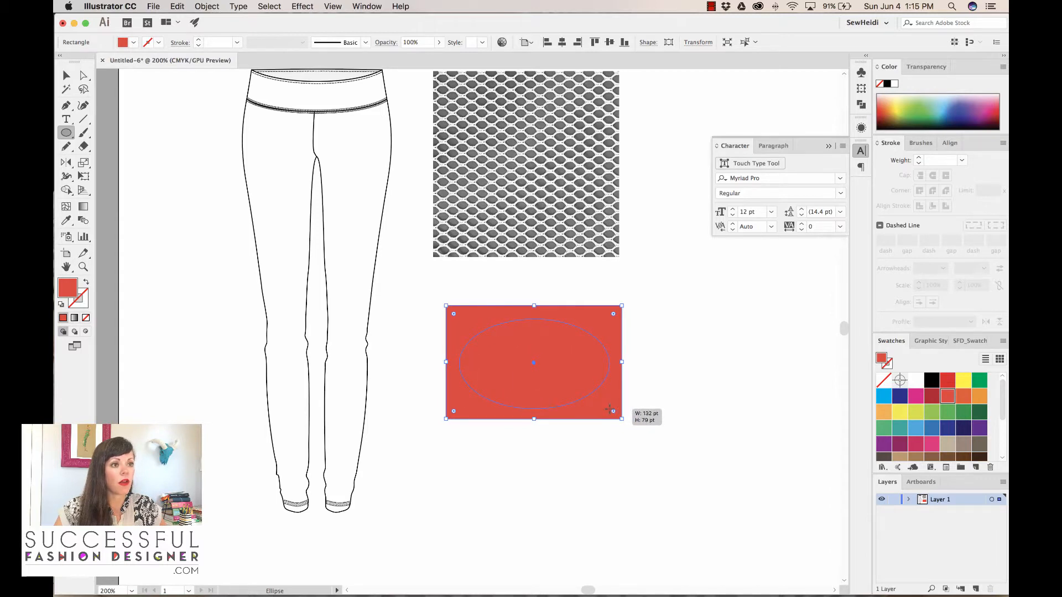
click(916, 381)
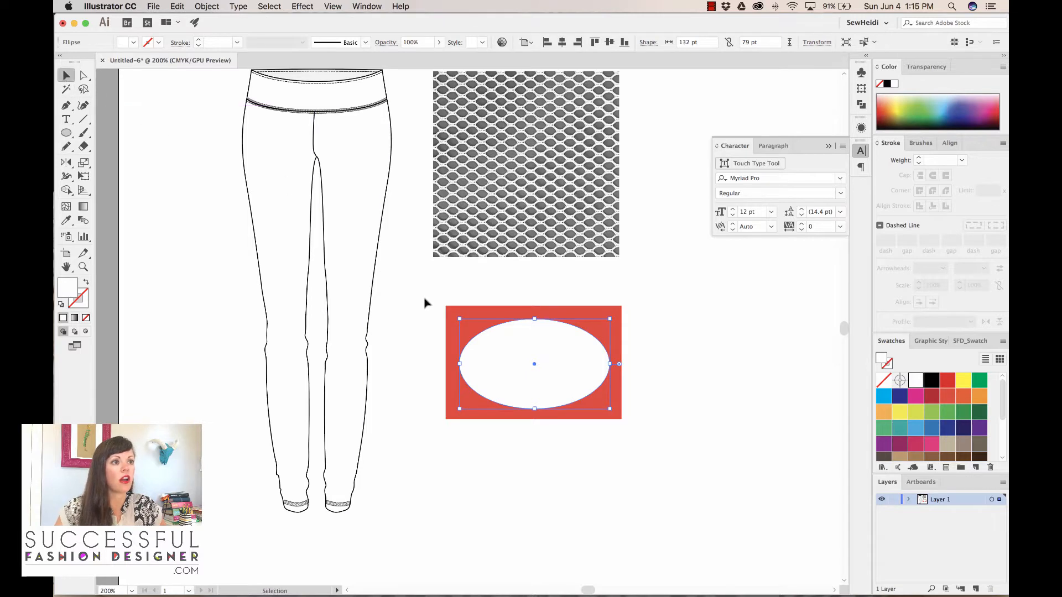
Move both shapes over the leggings to check them, then back beside the leggings
drag(534, 363, 392, 327)
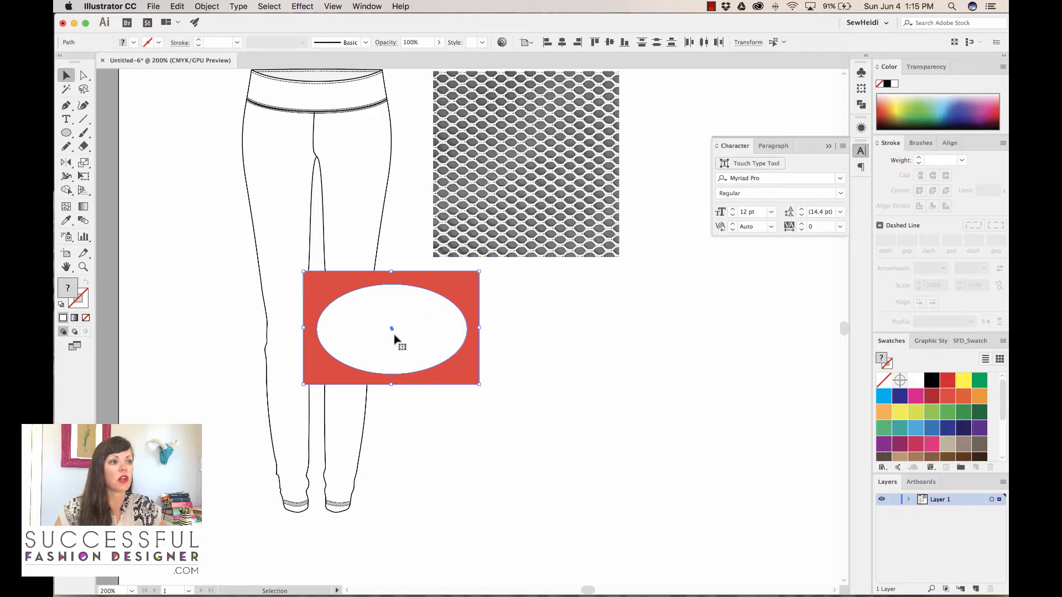
drag(392, 328, 542, 371)
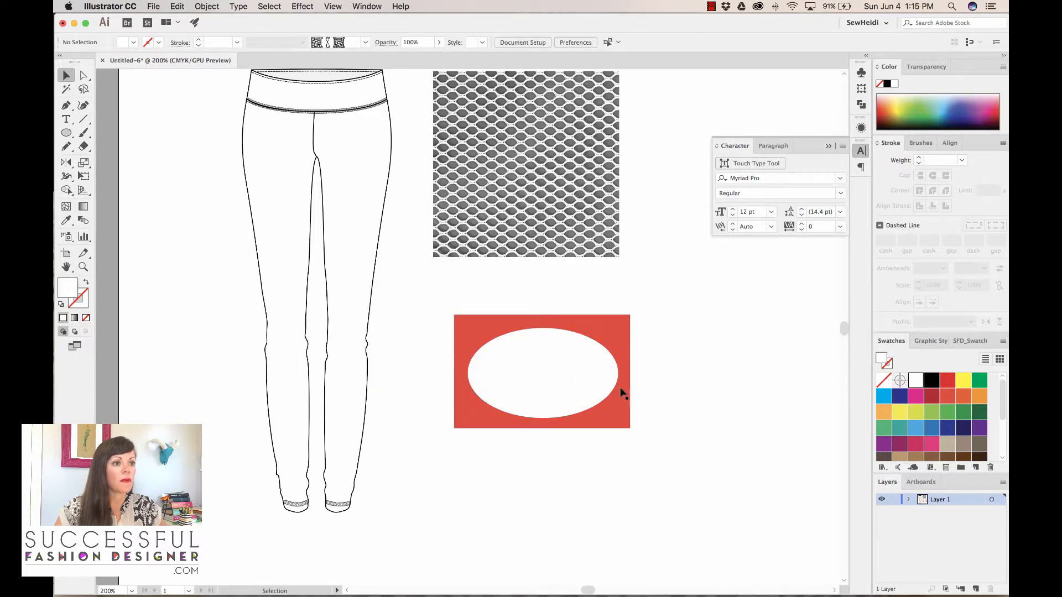
Select both shapes, cut the oval out, and test the compound path over the leggings
click(542, 372)
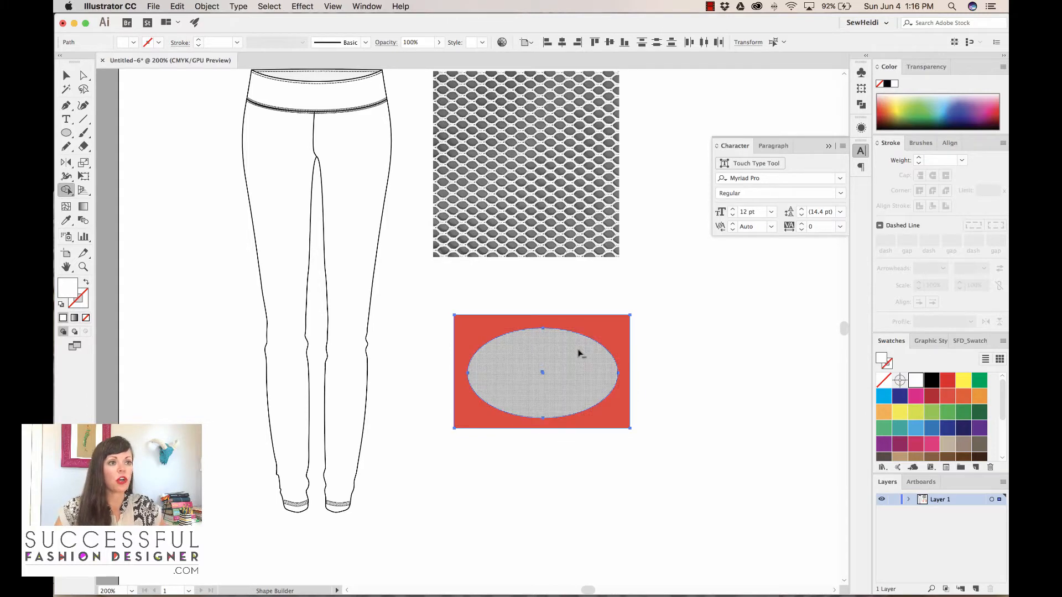
mouse_move(593, 357)
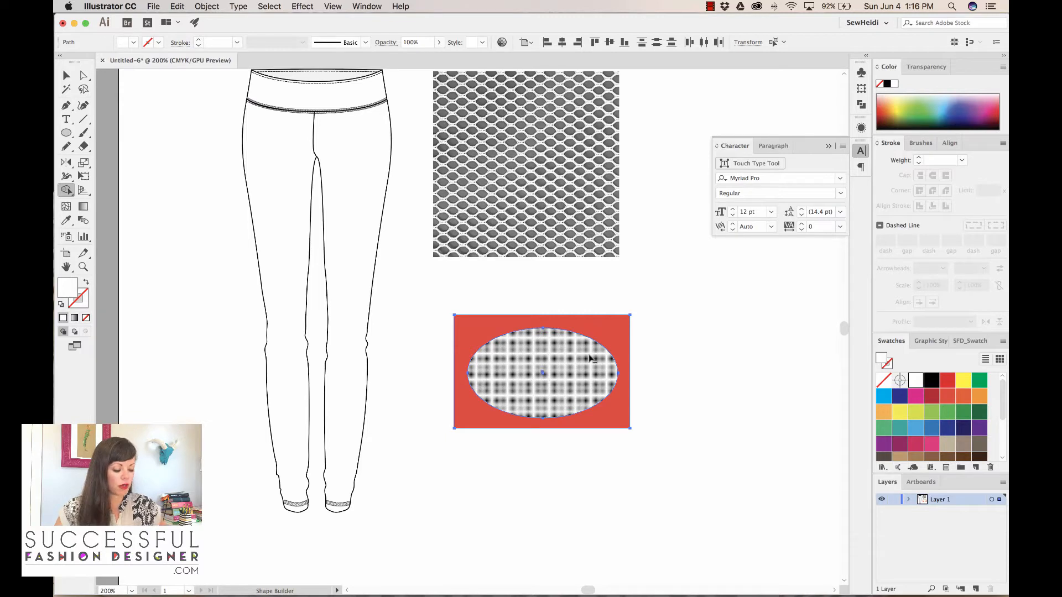
mouse_move(559, 366)
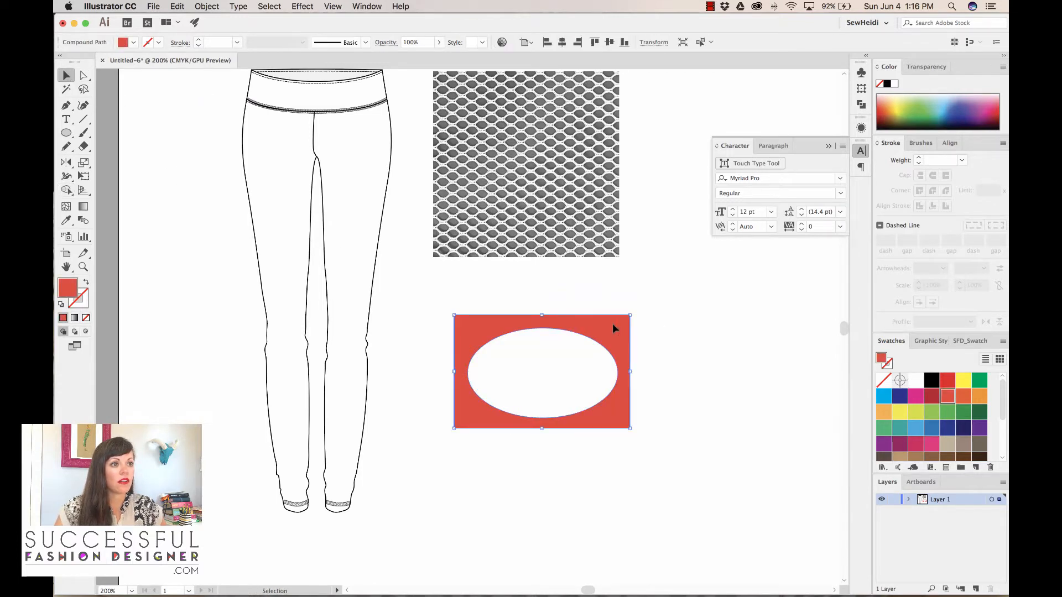
drag(542, 372, 405, 359)
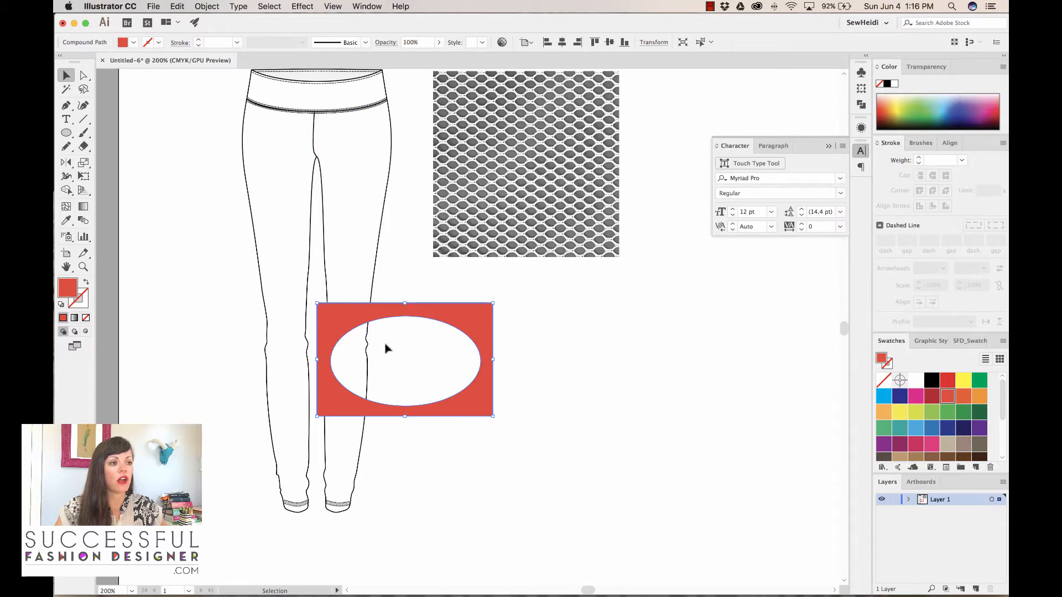
drag(386, 349, 440, 358)
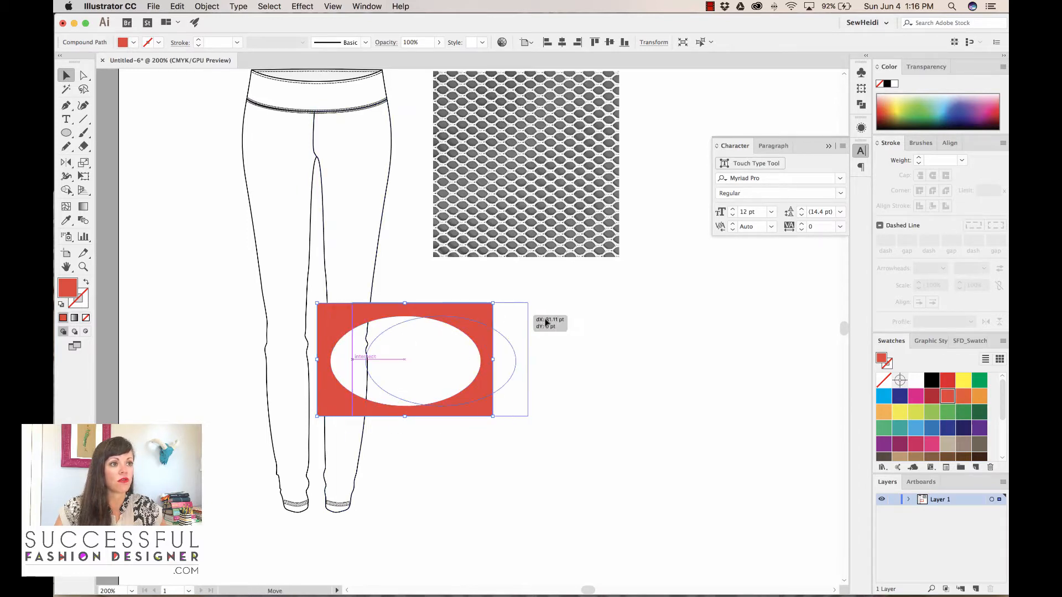
drag(403, 358, 518, 342)
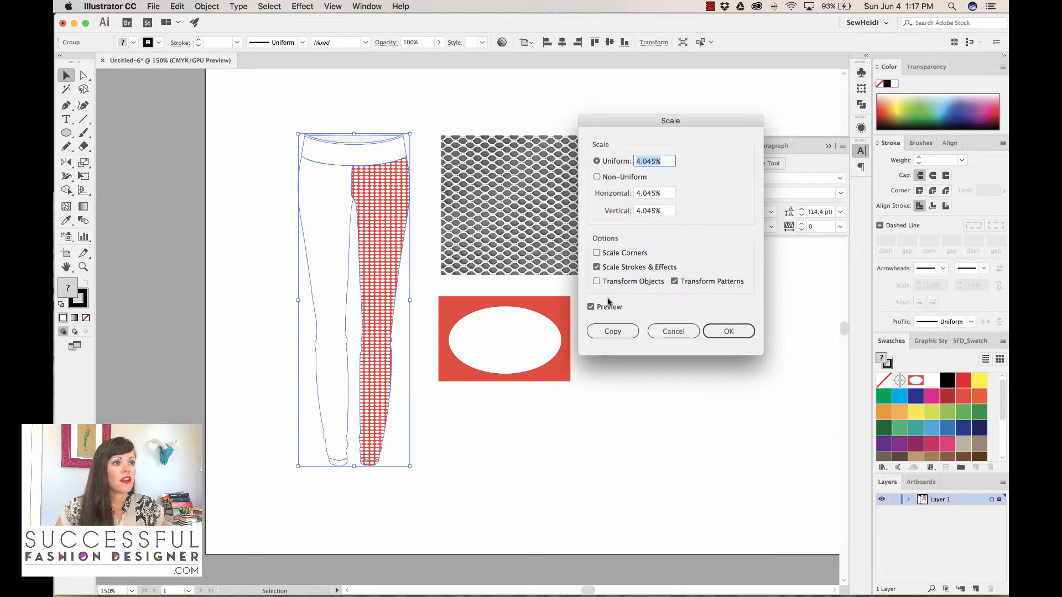
Preview the oval cut-out pattern filling one leg at its new scaled-down size
click(596, 267)
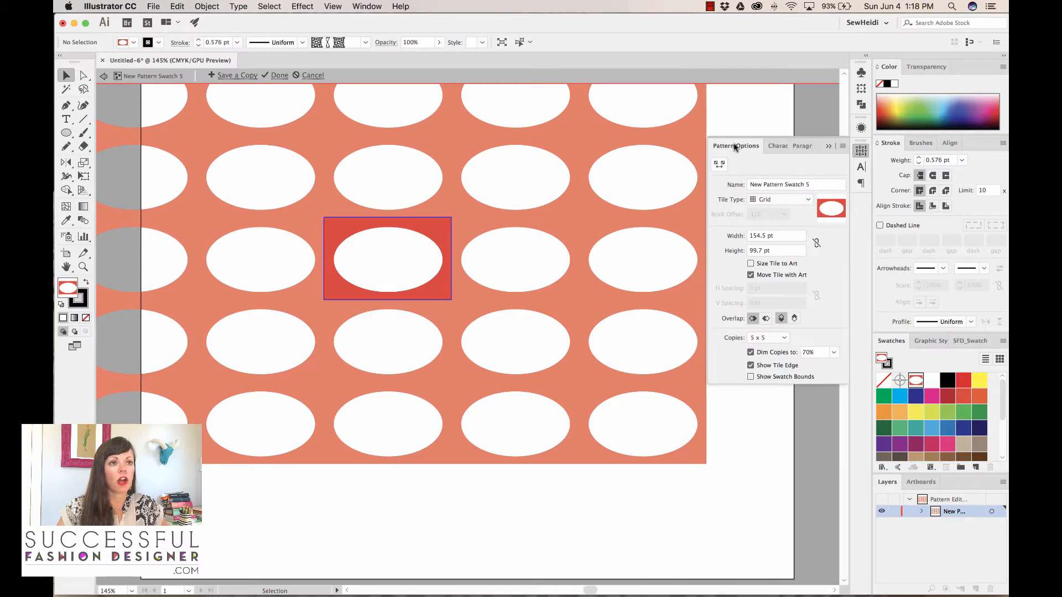
mouse_move(764, 200)
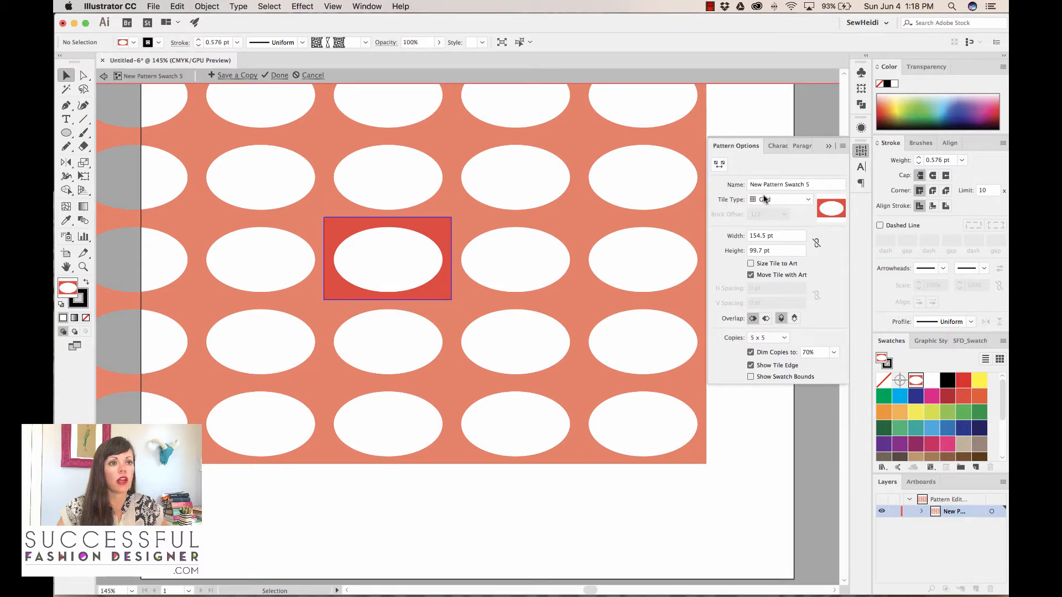
Set the pattern's Tile Type to Brick by Column and finish editing the swatch
click(778, 199)
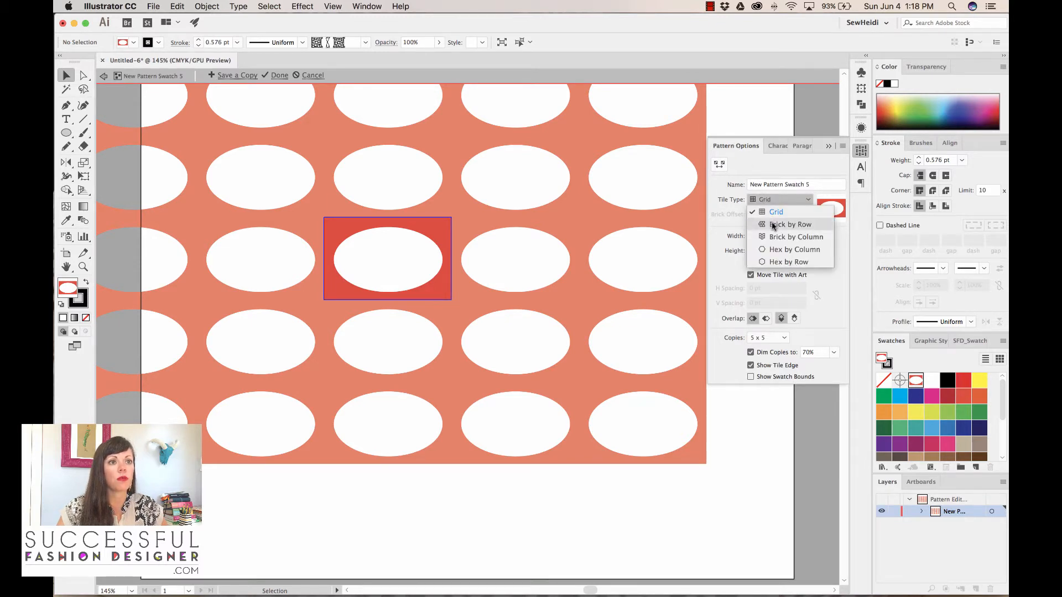
click(795, 237)
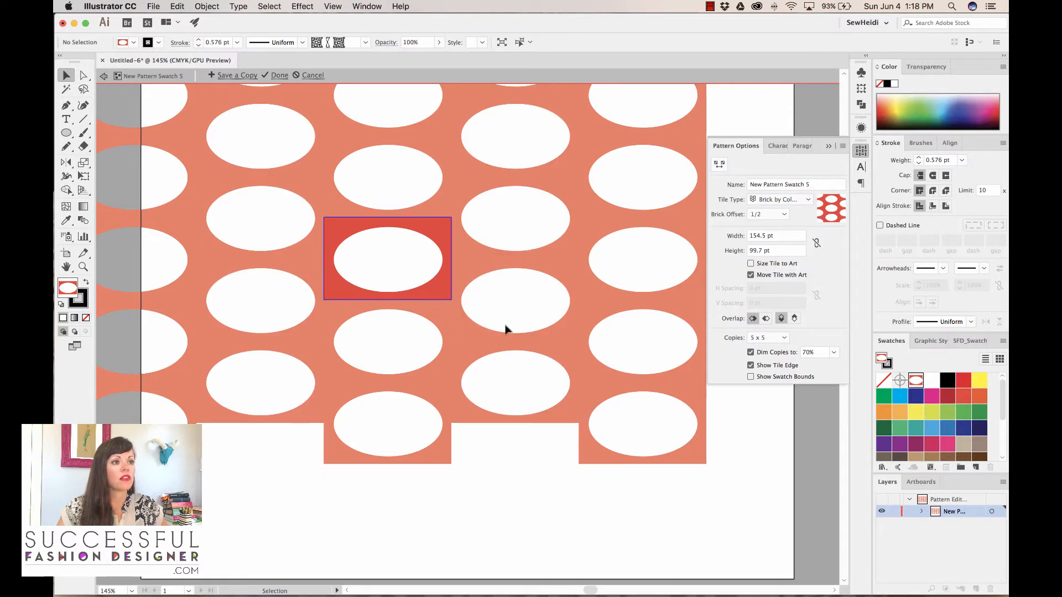
mouse_move(744, 203)
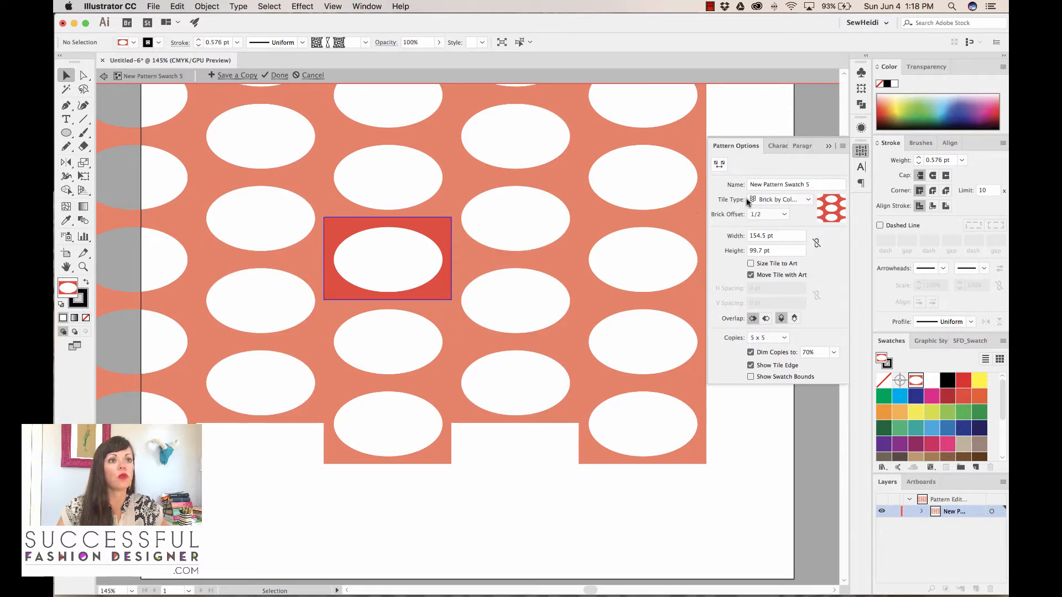
click(366, 7)
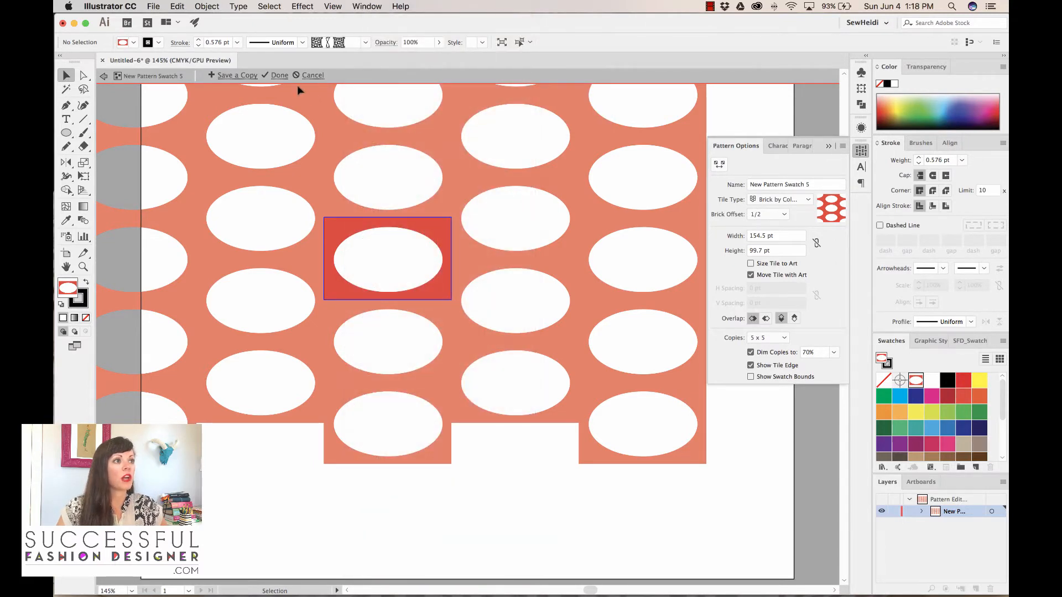
click(278, 76)
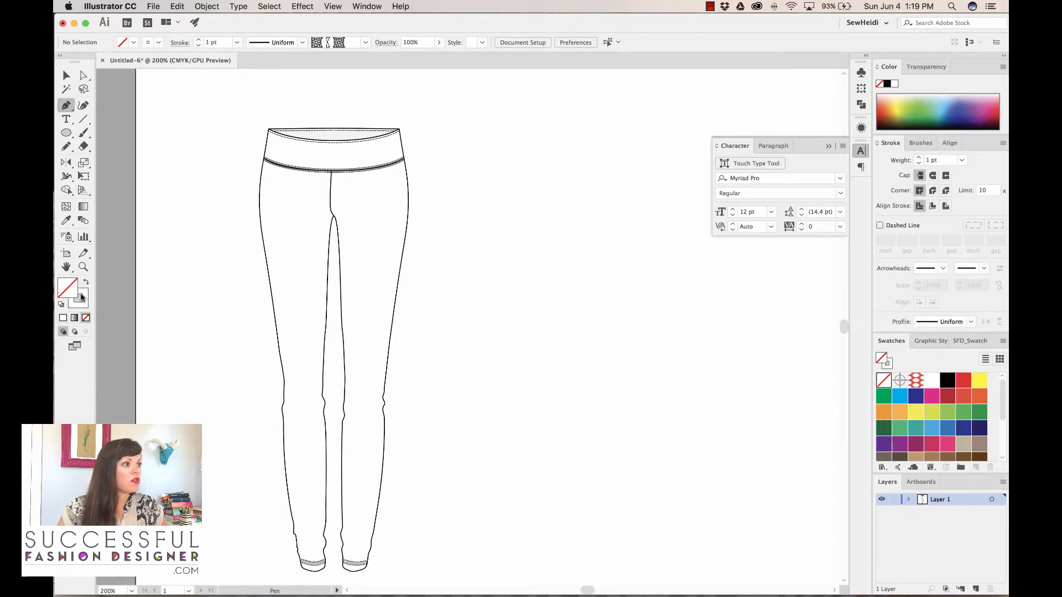
Draw a diagonal Pen seam line across the left thigh and deselect the drawn lines
click(946, 379)
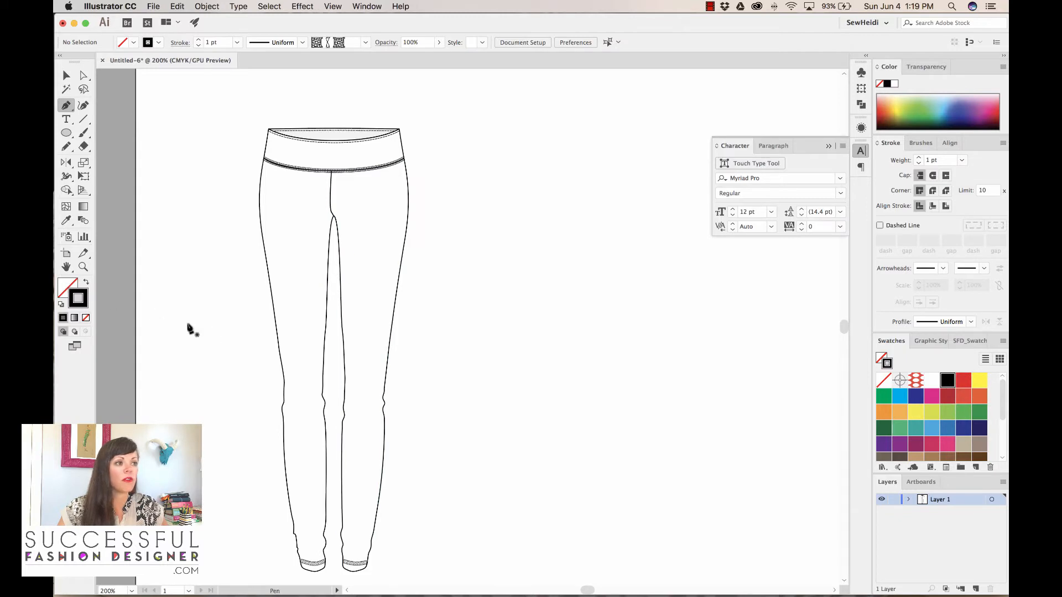
mouse_move(210, 335)
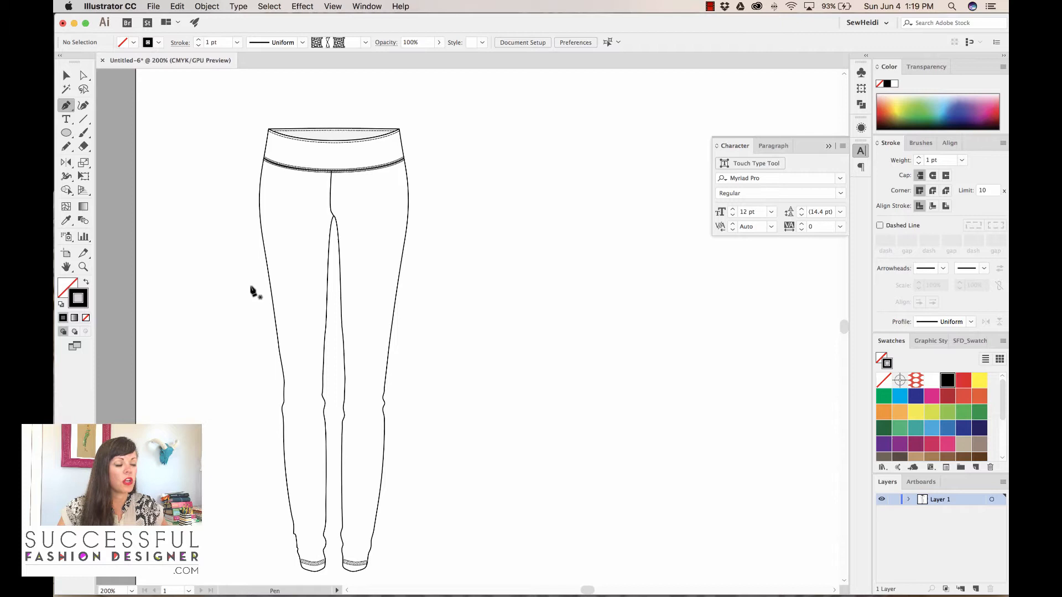
click(255, 271)
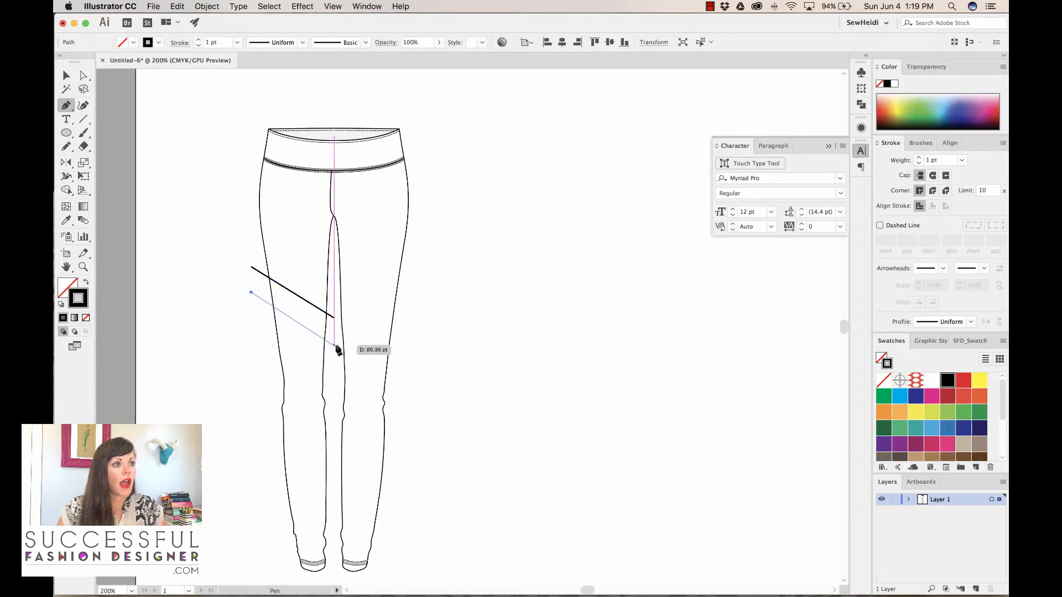
click(336, 346)
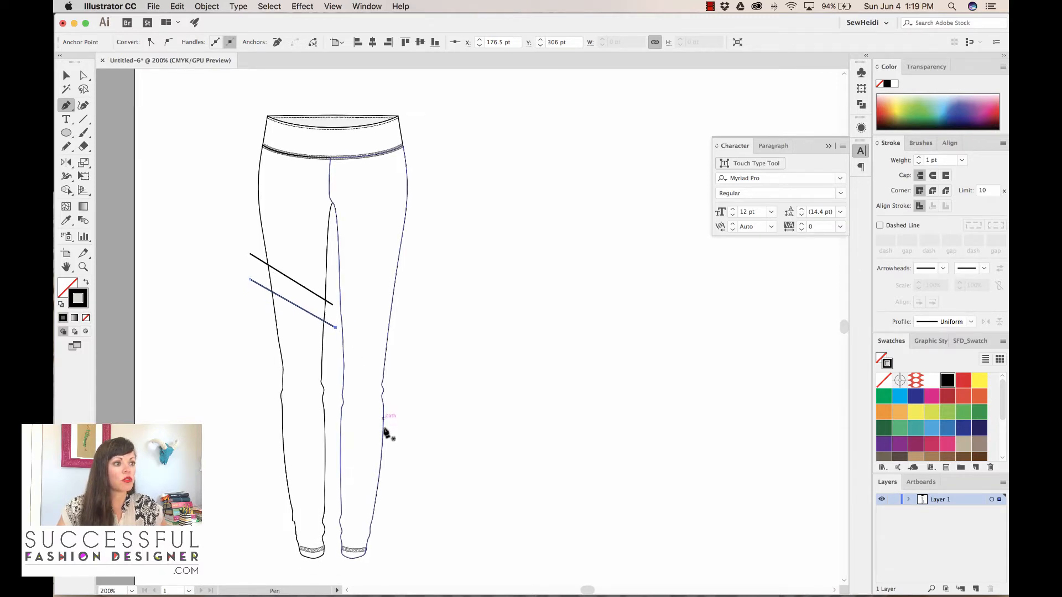
scroll(down, 3)
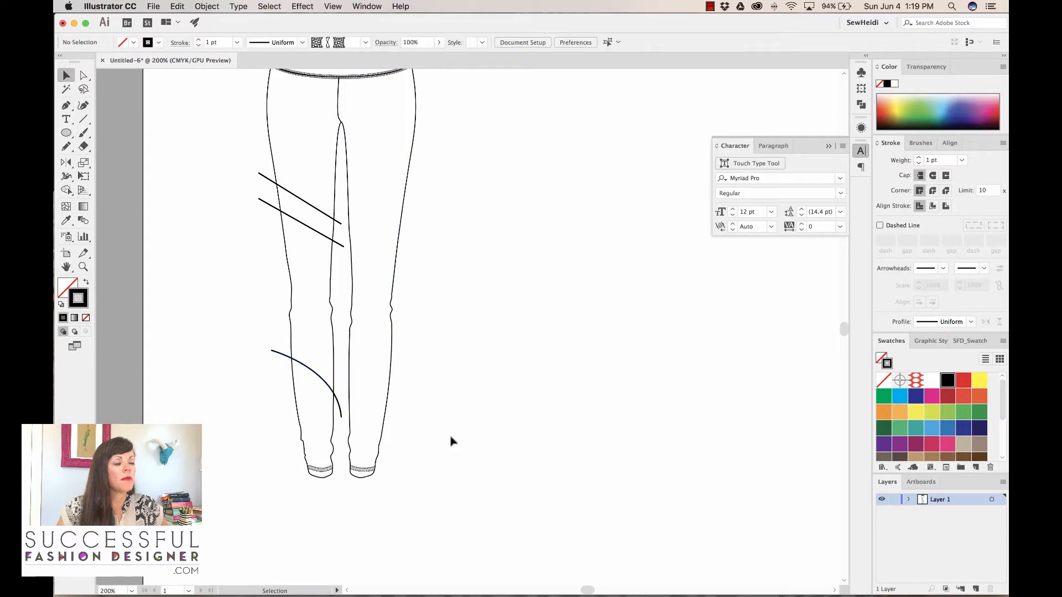
click(332, 464)
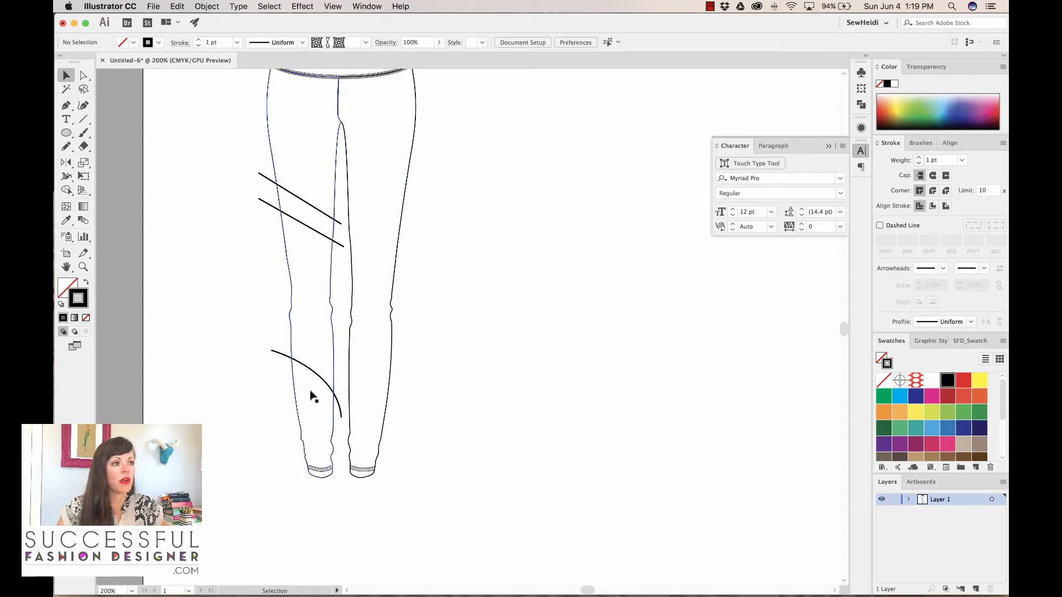
mouse_move(320, 230)
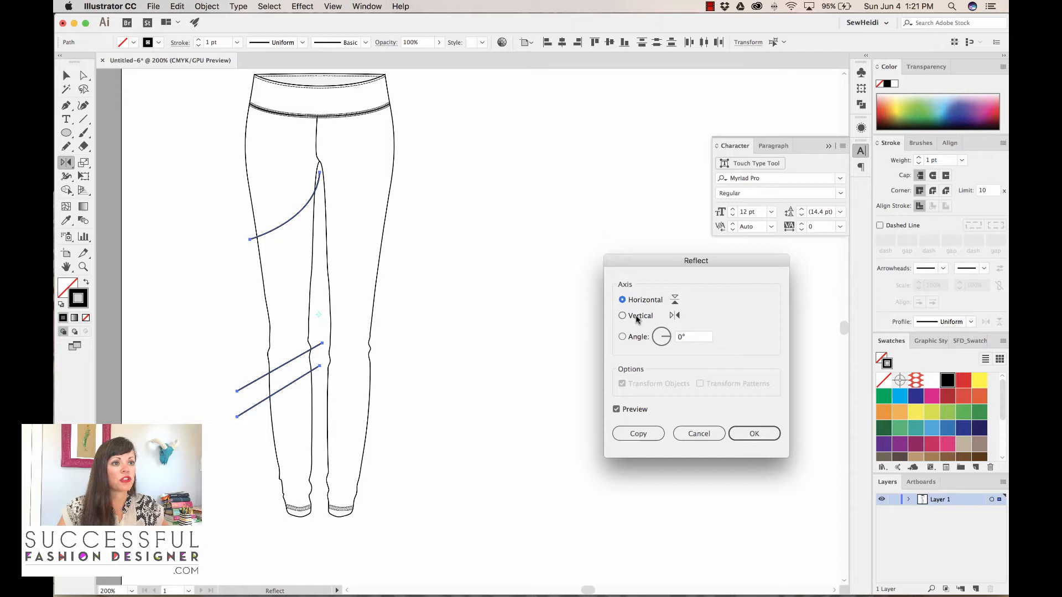
Reflect the seam lines across a vertical axis as copies onto the right leg
click(622, 315)
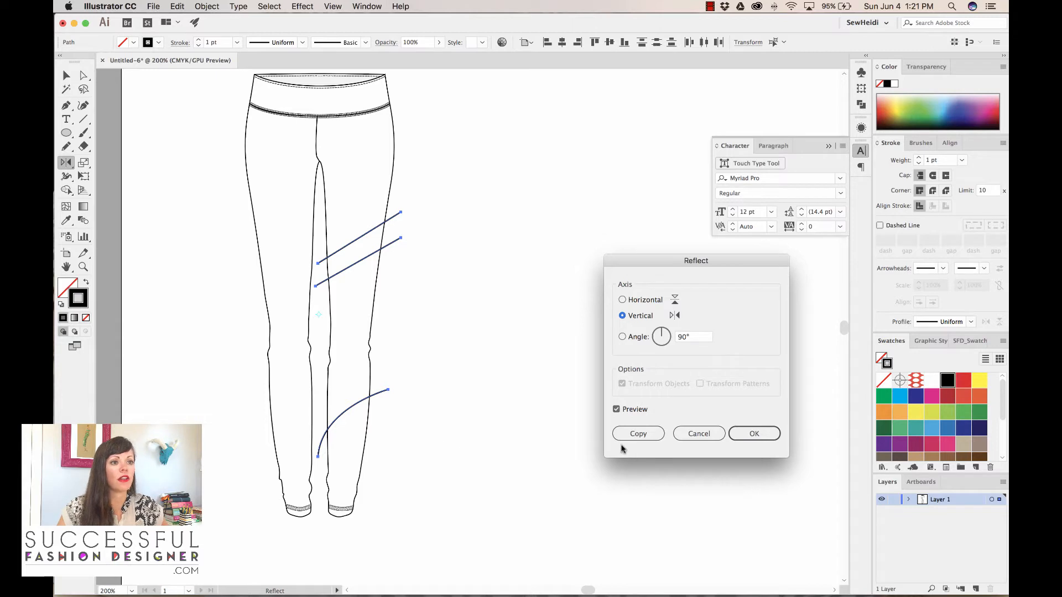
click(637, 434)
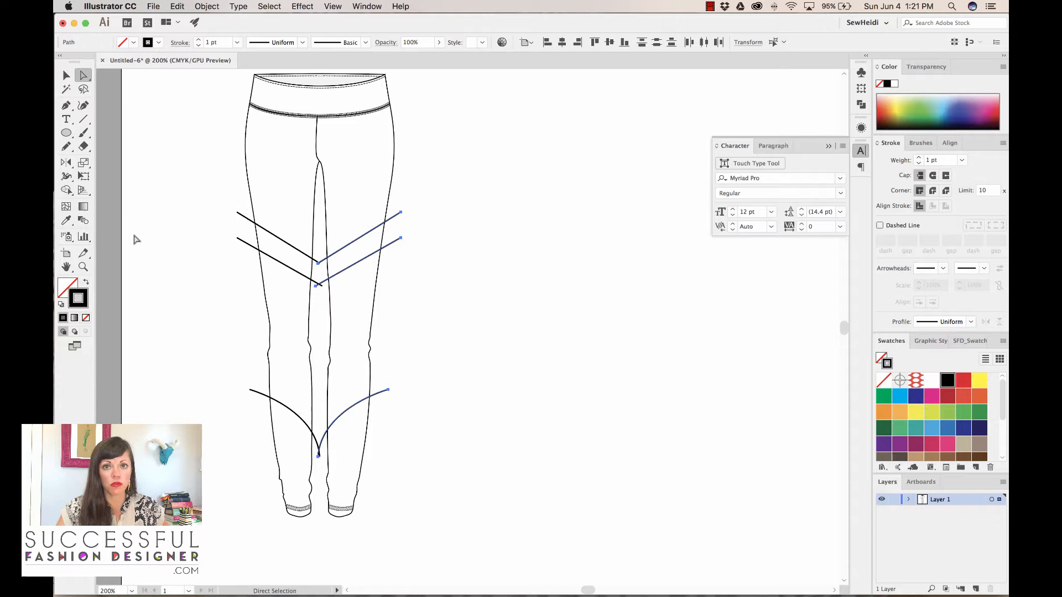
With Shape Builder, turn the left leg's thigh band and upper thigh into separate panels
click(293, 128)
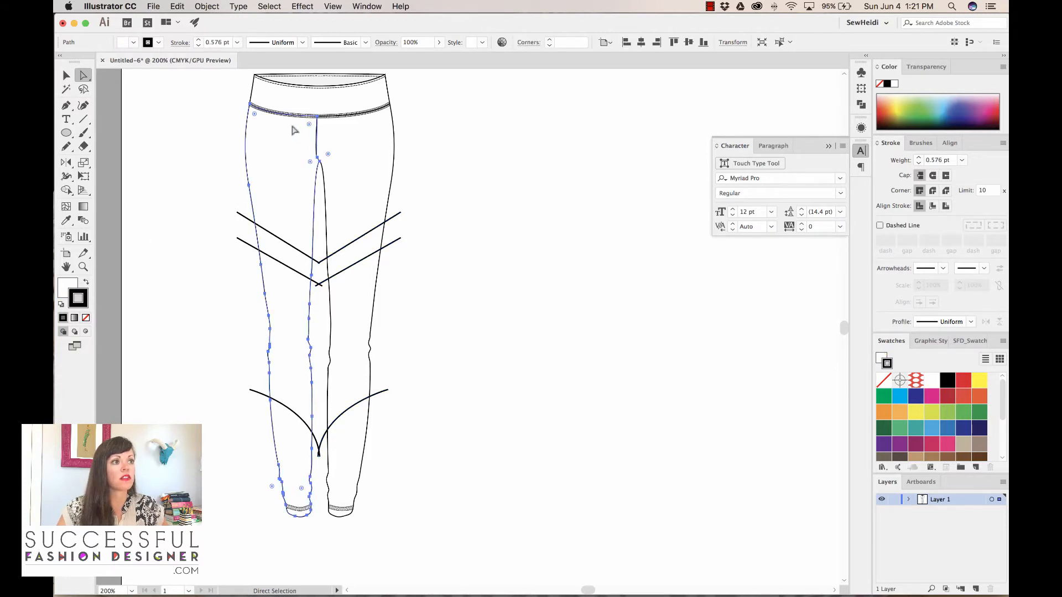
mouse_move(290, 433)
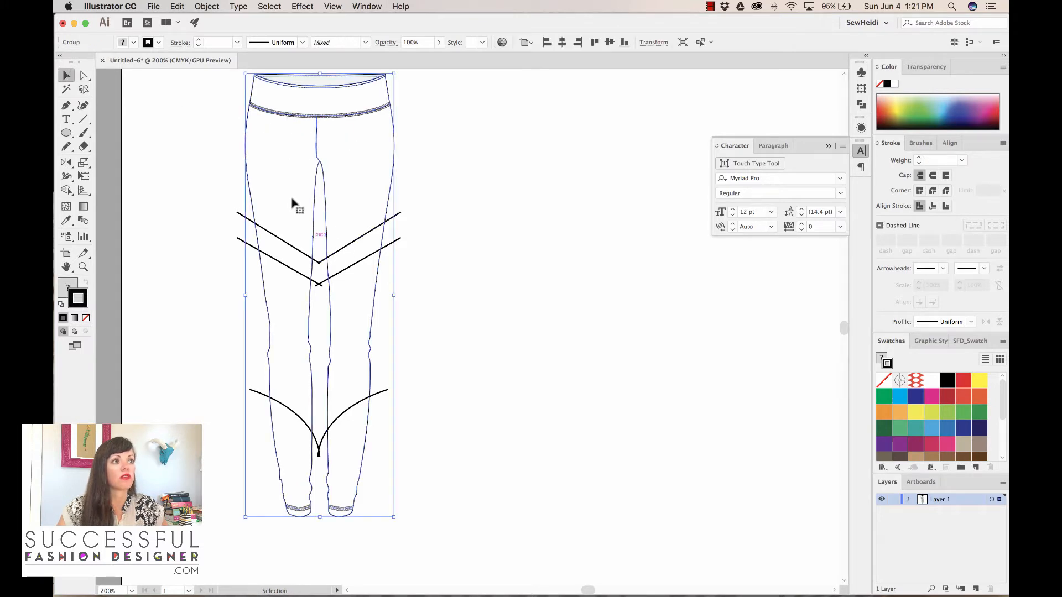
mouse_move(346, 340)
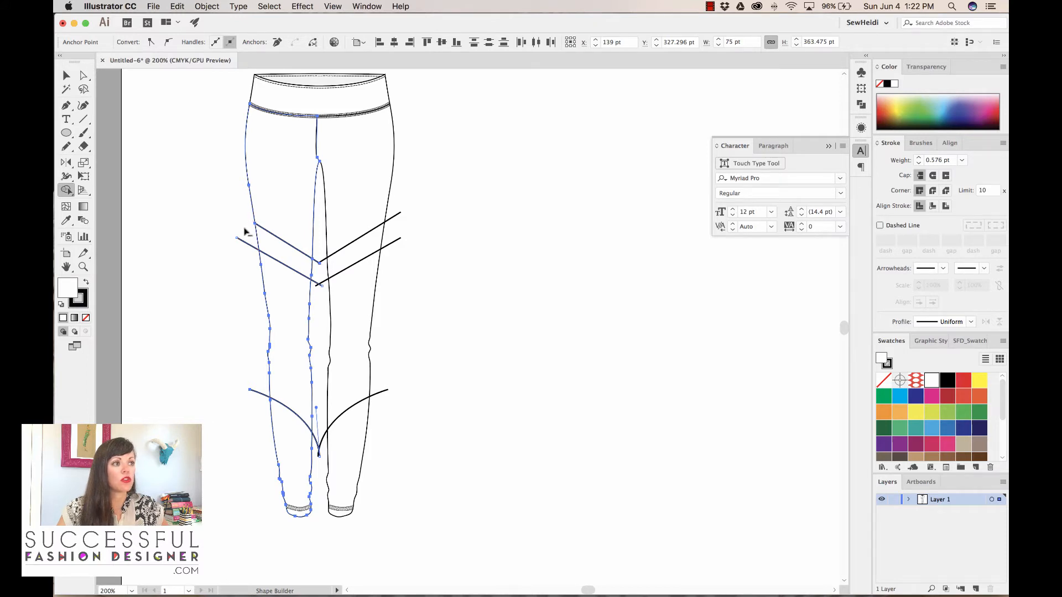
mouse_move(265, 406)
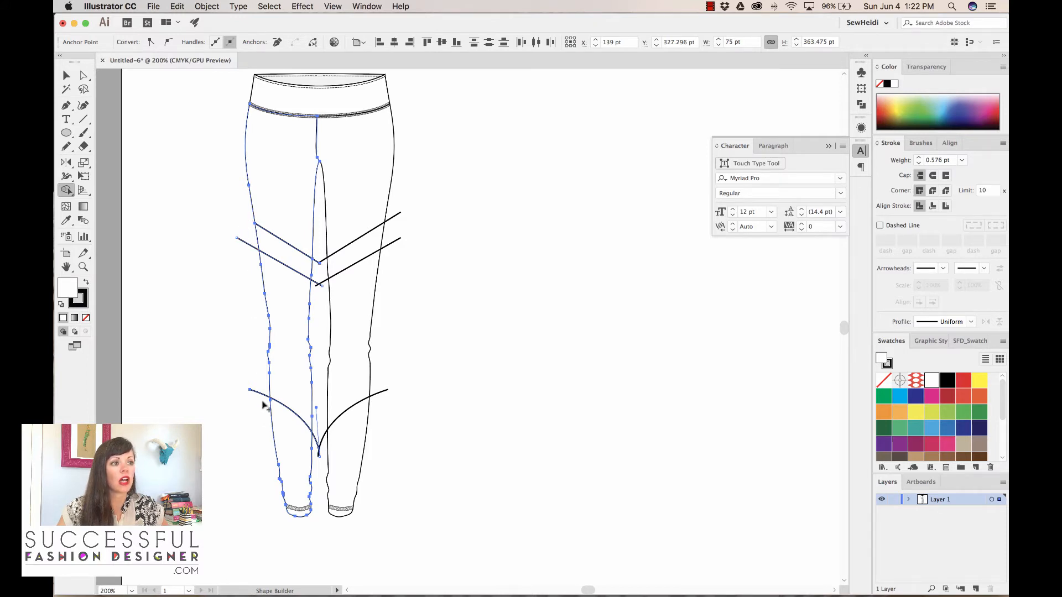
mouse_move(243, 235)
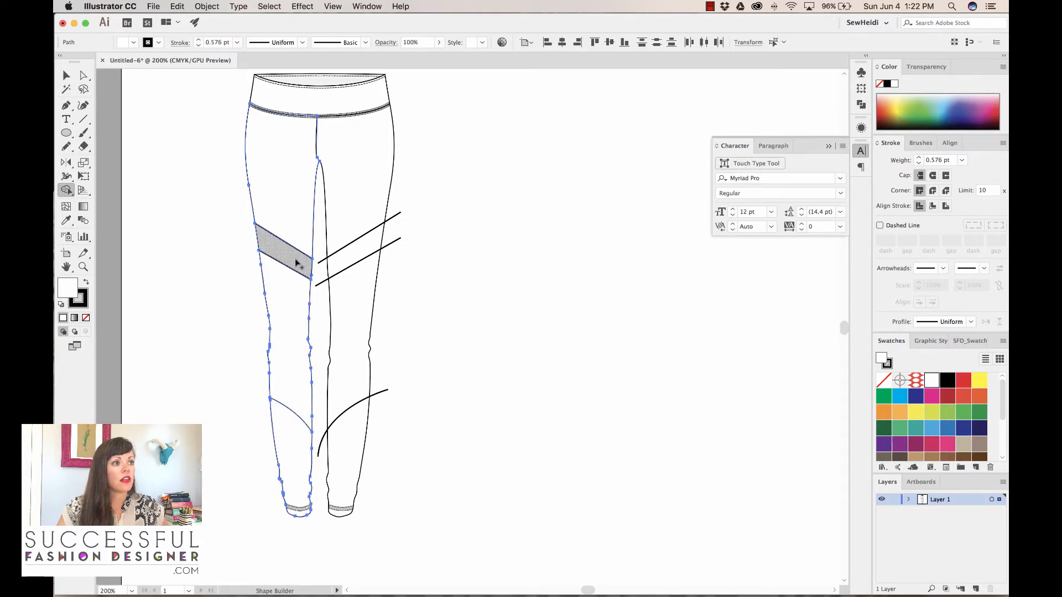
click(284, 255)
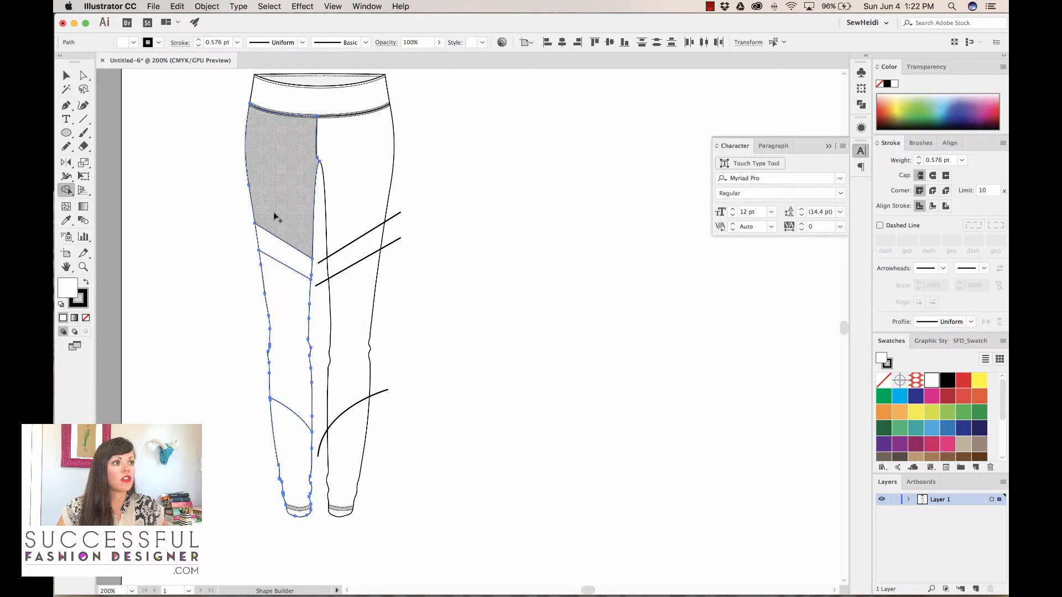
click(281, 454)
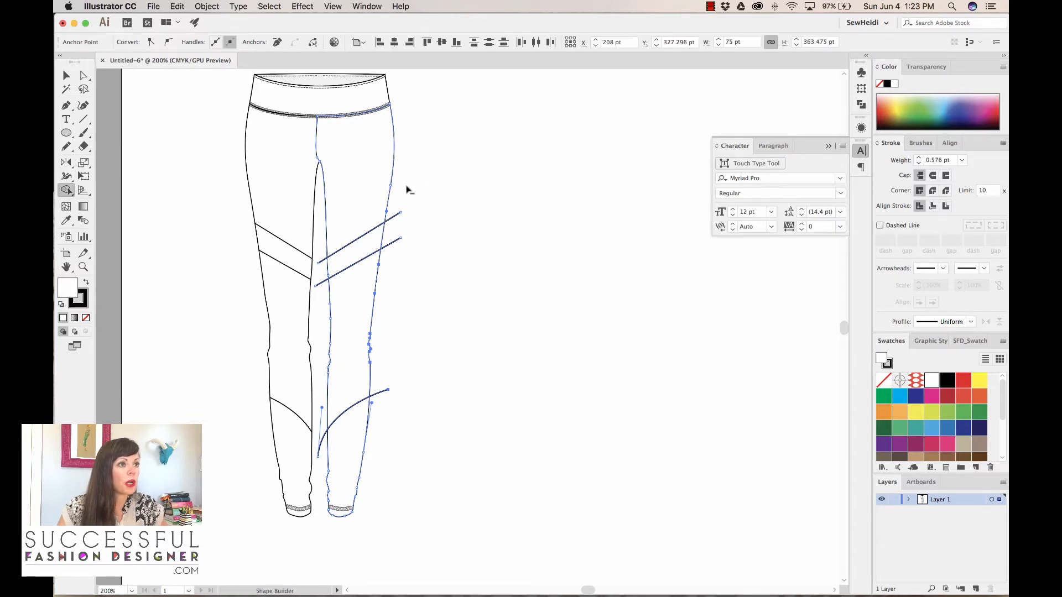
mouse_move(381, 405)
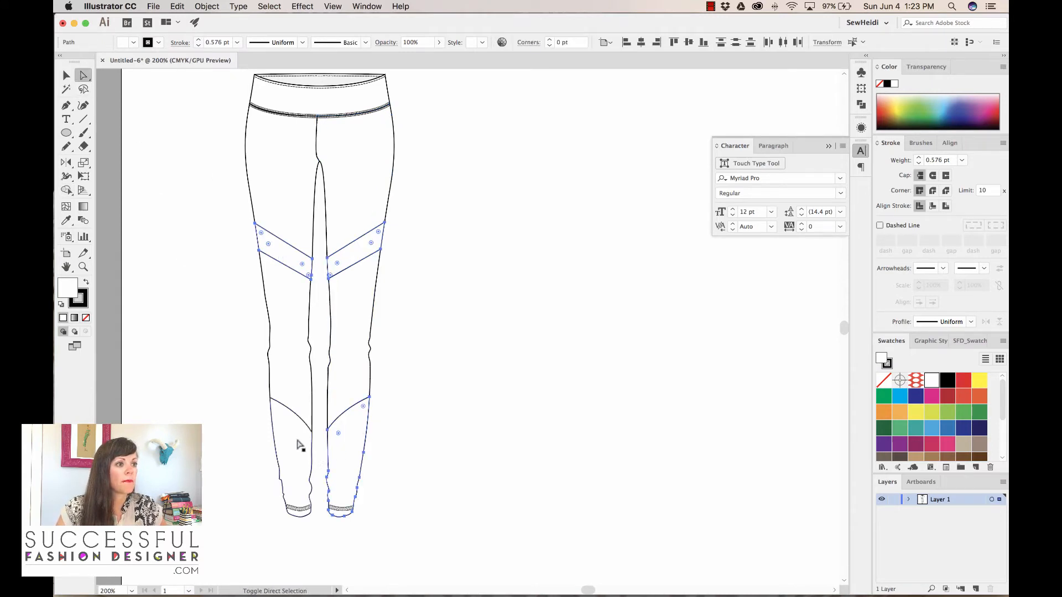
Fill the panels with New Pattern Swatch 5 and scale only the pattern to Uniform 2%
click(916, 380)
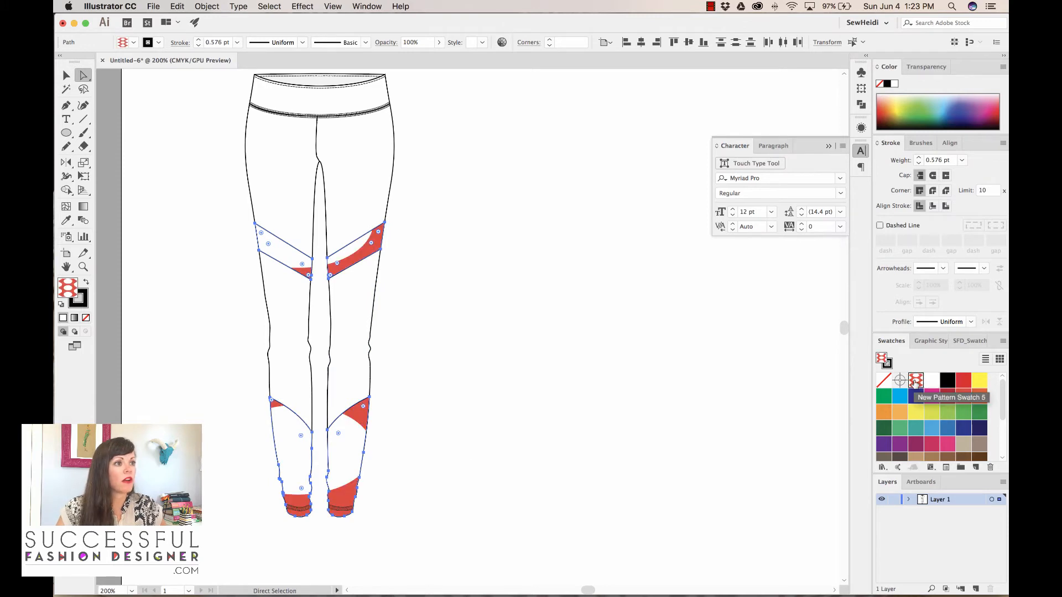
click(433, 299)
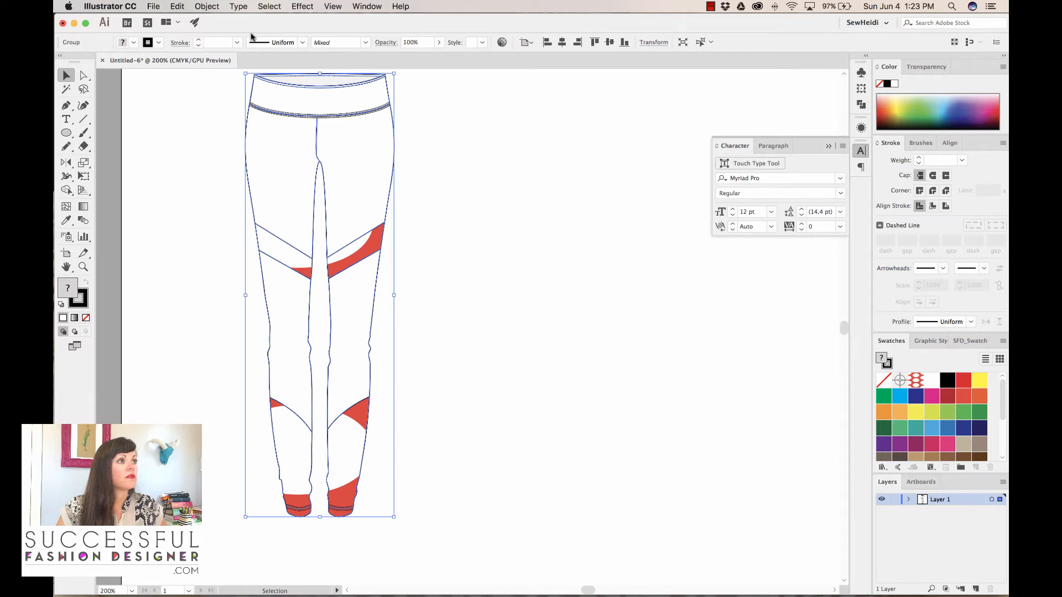
click(207, 6)
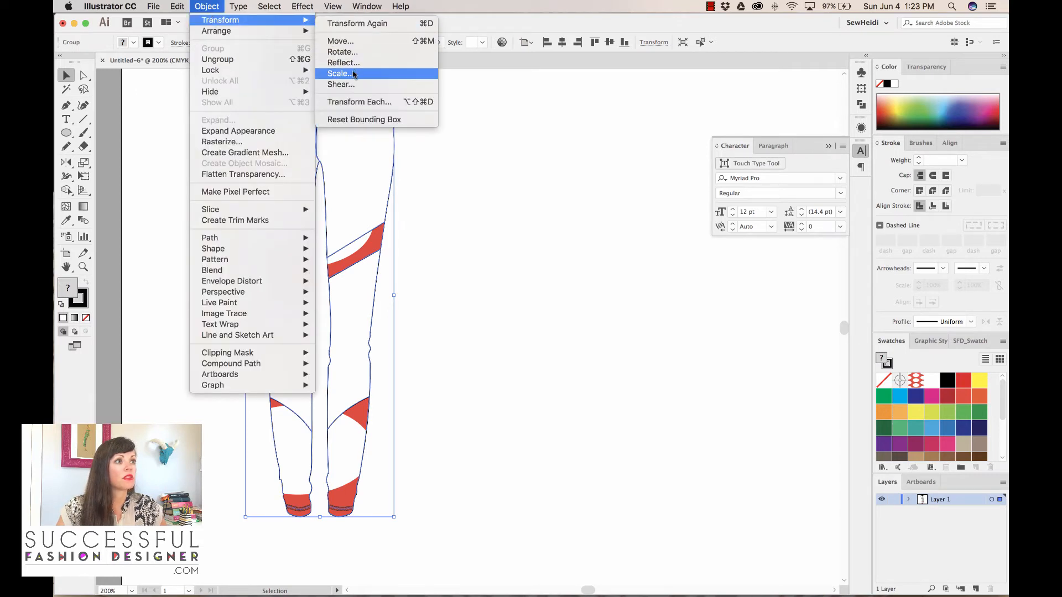
click(338, 73)
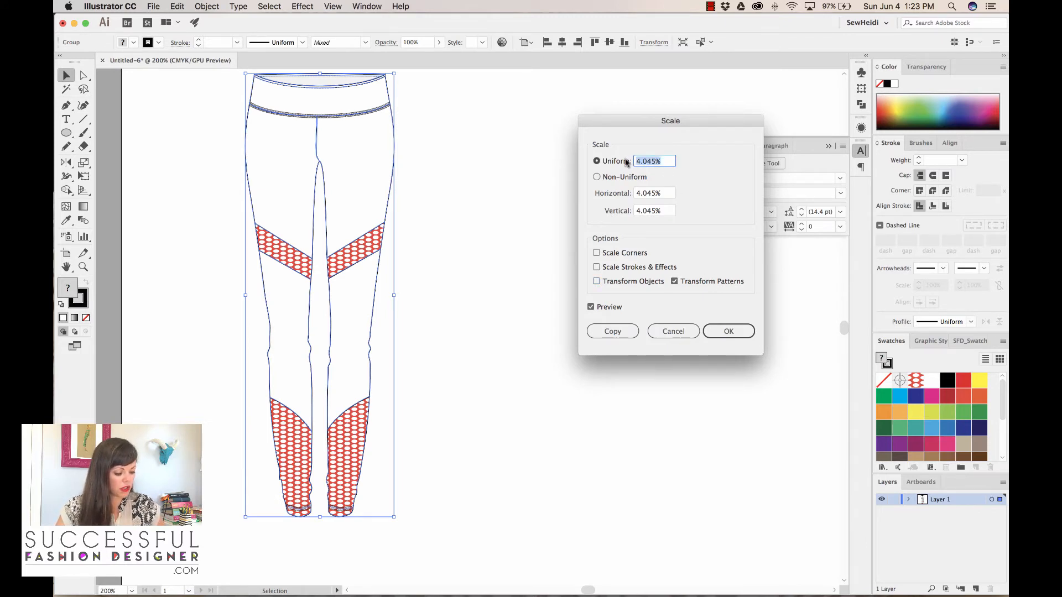
text(2%)
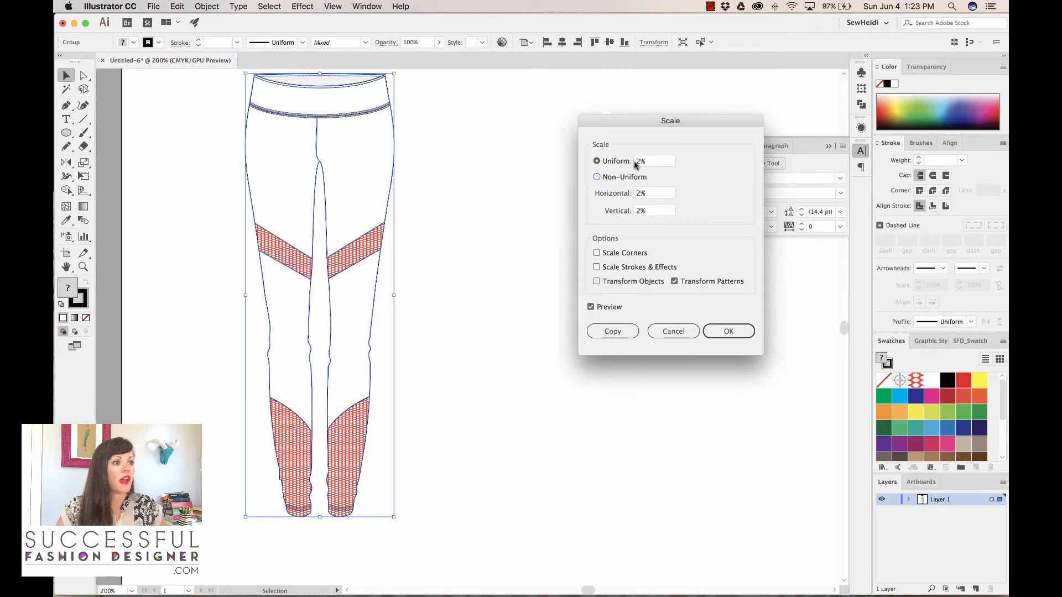
click(728, 331)
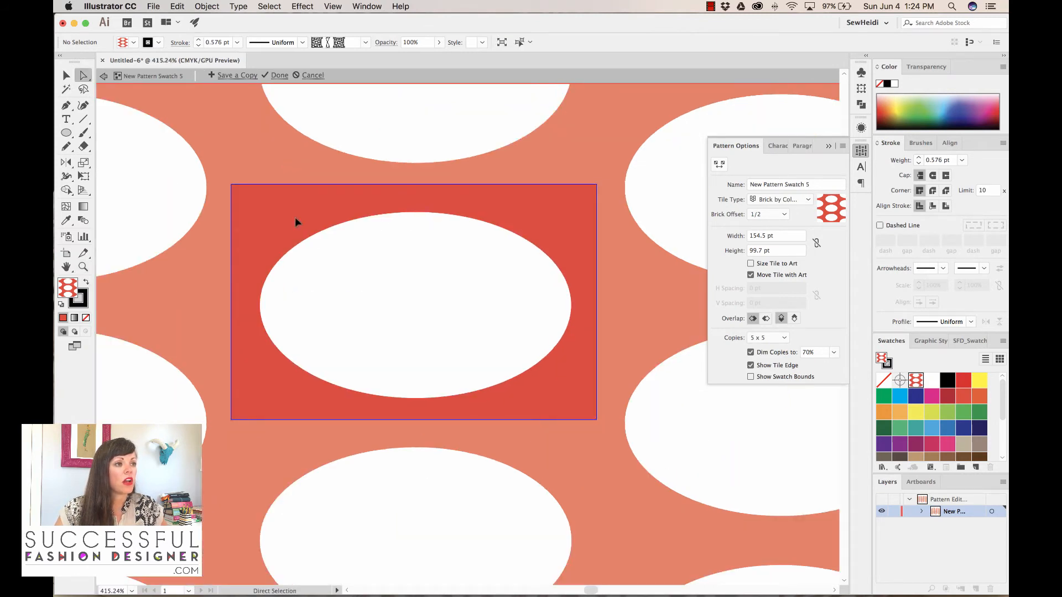
Set the pattern tile's oval to 80% opacity and finish editing the mesh swatch
click(413, 301)
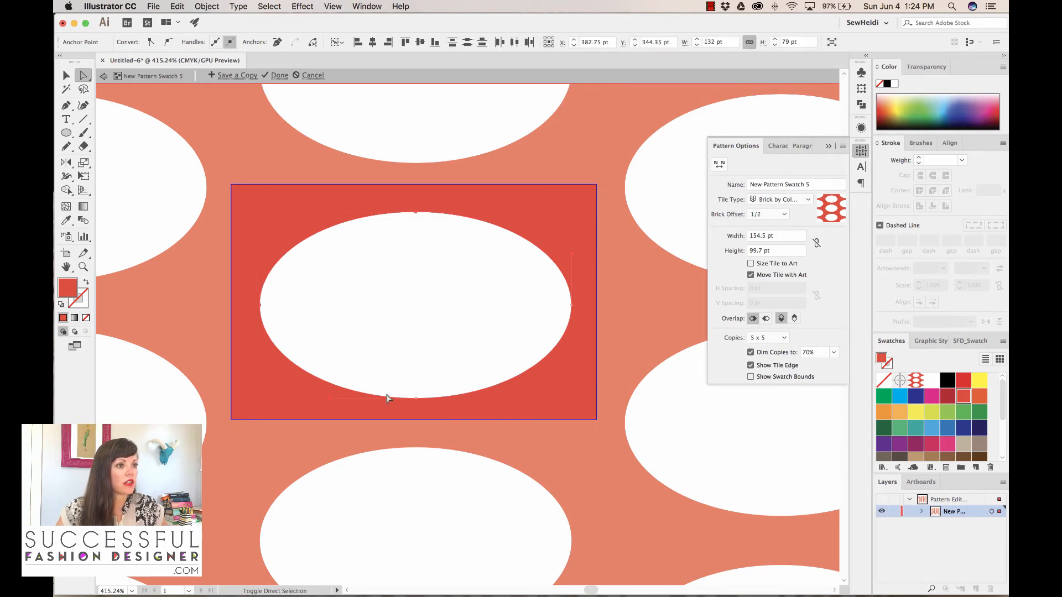
mouse_move(571, 309)
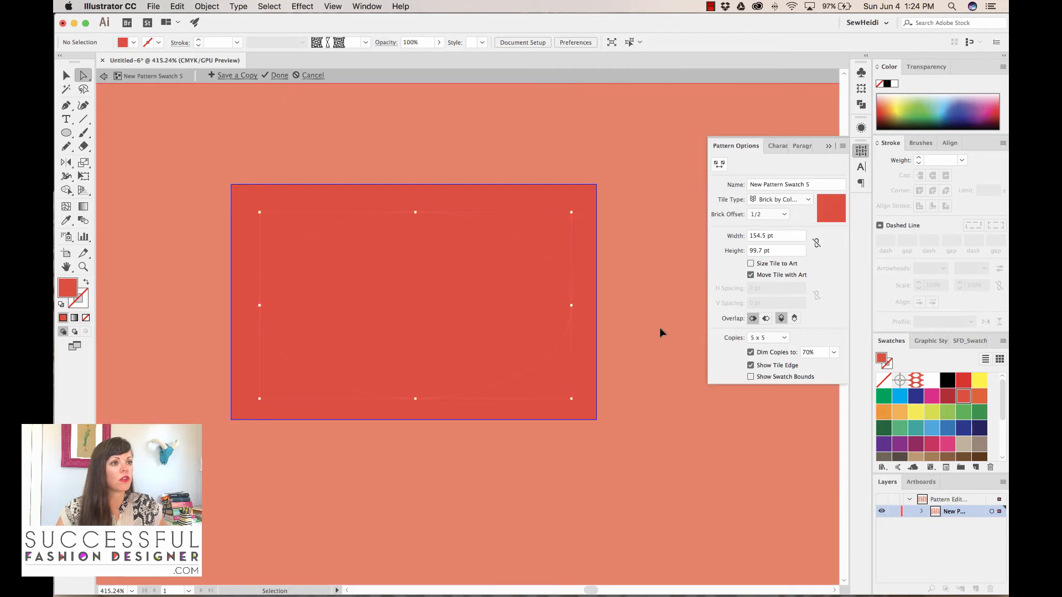
click(83, 76)
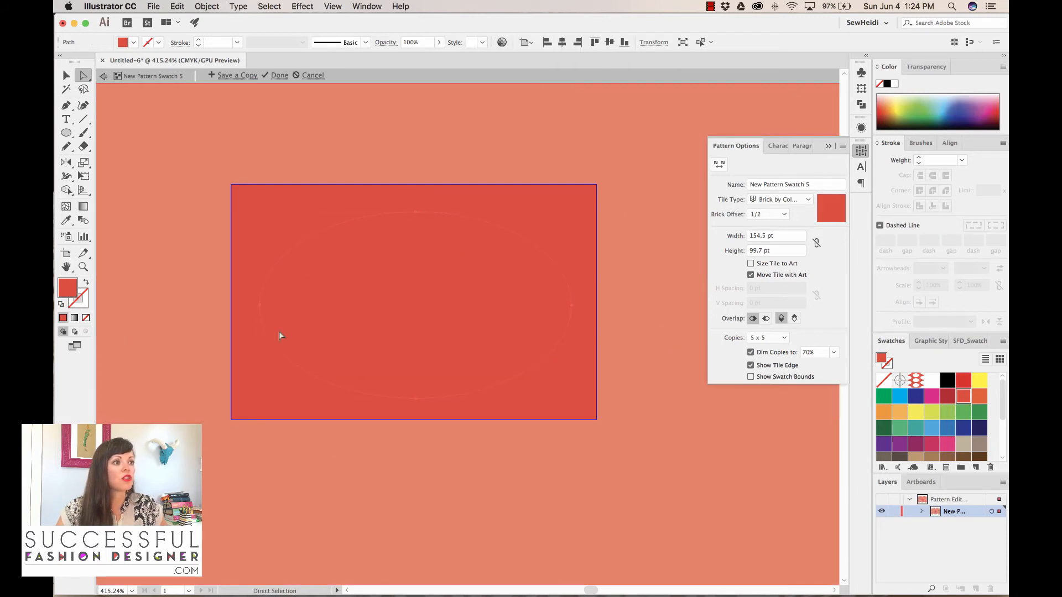
mouse_move(461, 246)
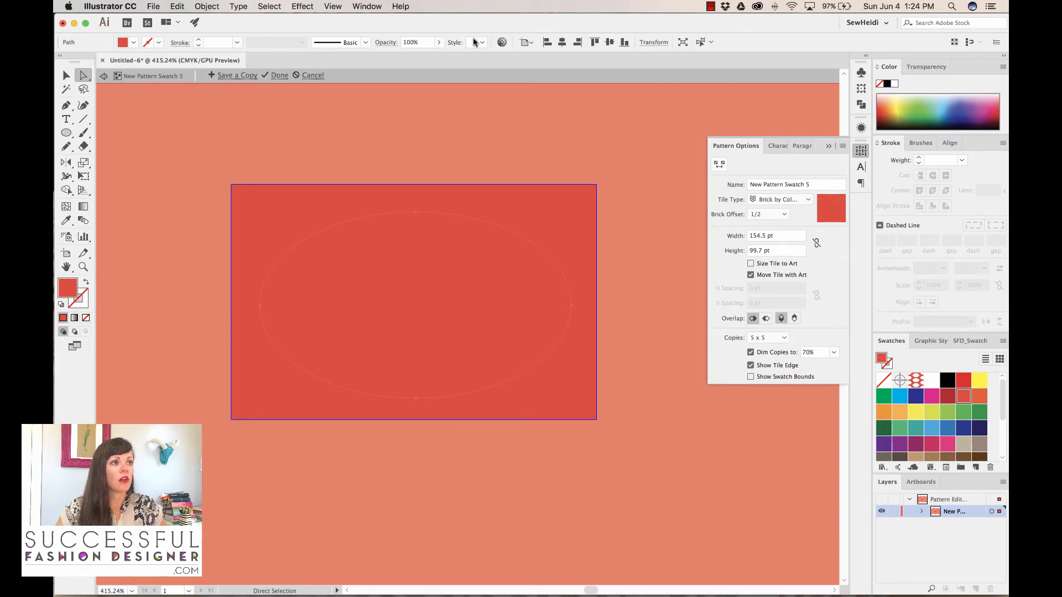
click(414, 42)
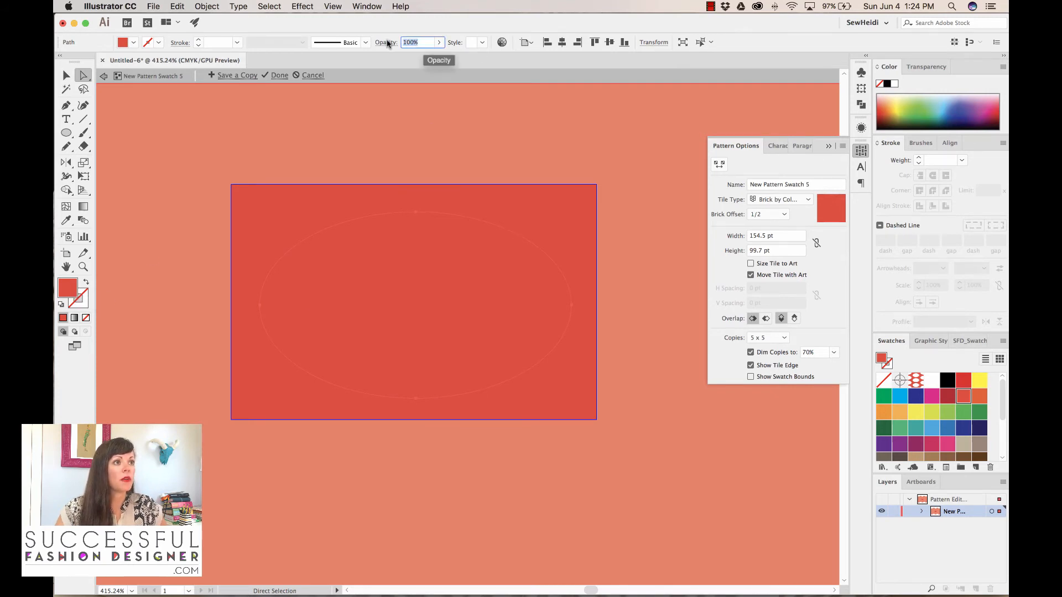
text(80)
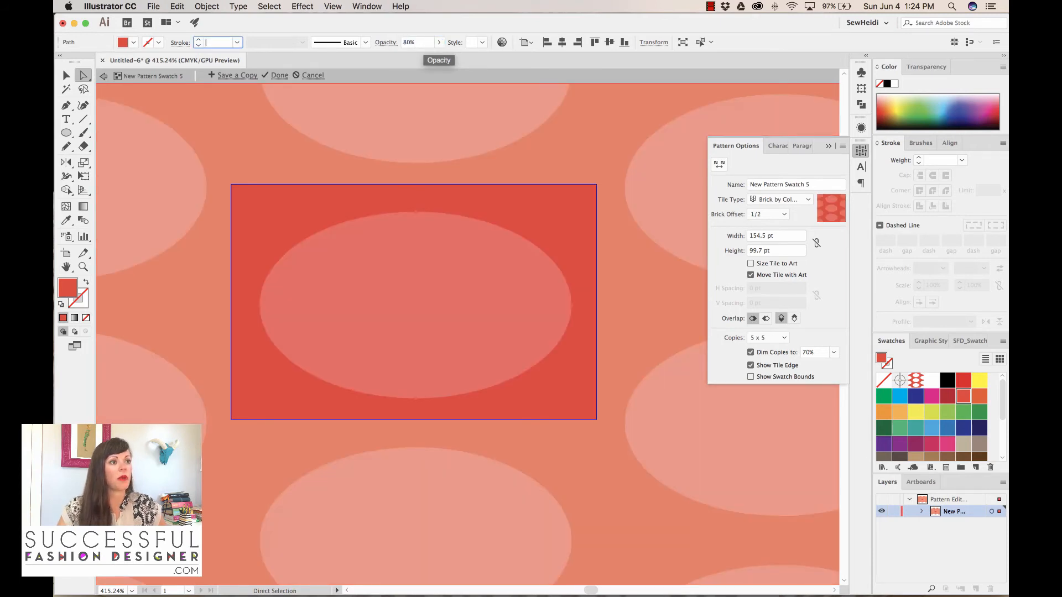
mouse_move(460, 319)
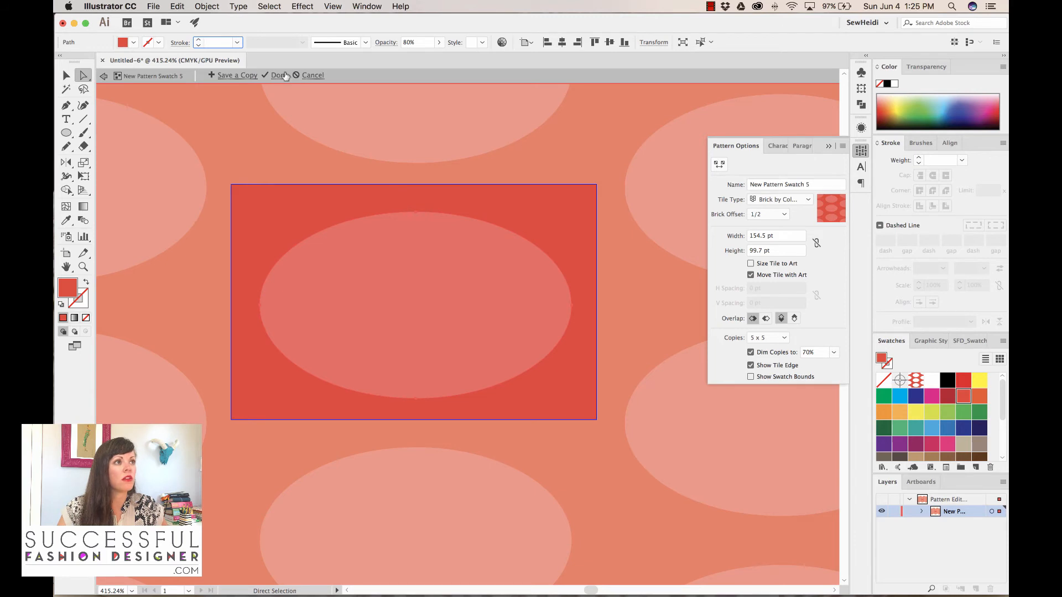
click(278, 76)
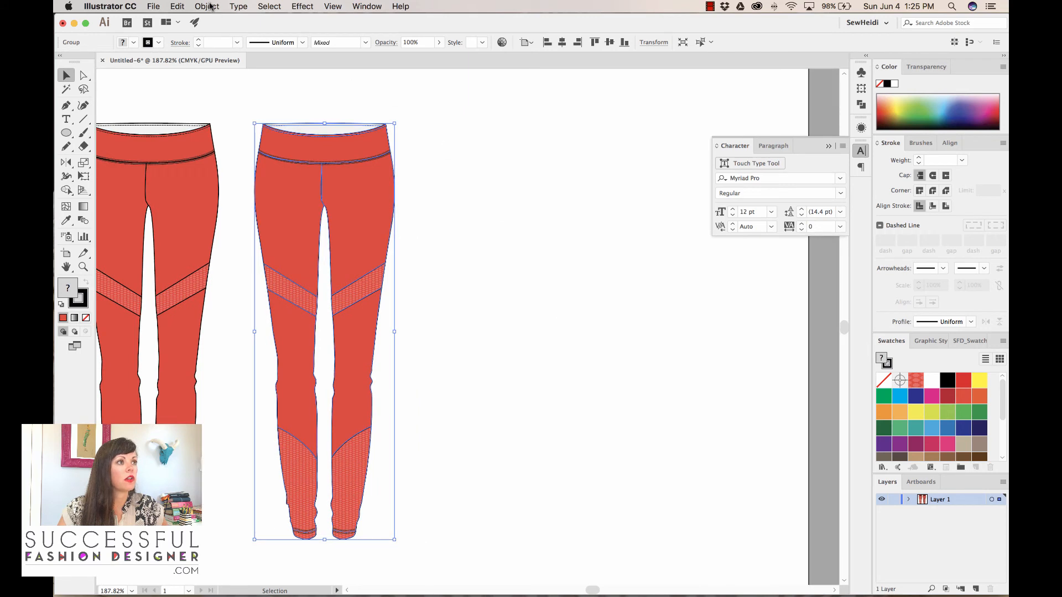
Use Recolor Artwork to replace the second leggings' red with white
click(207, 6)
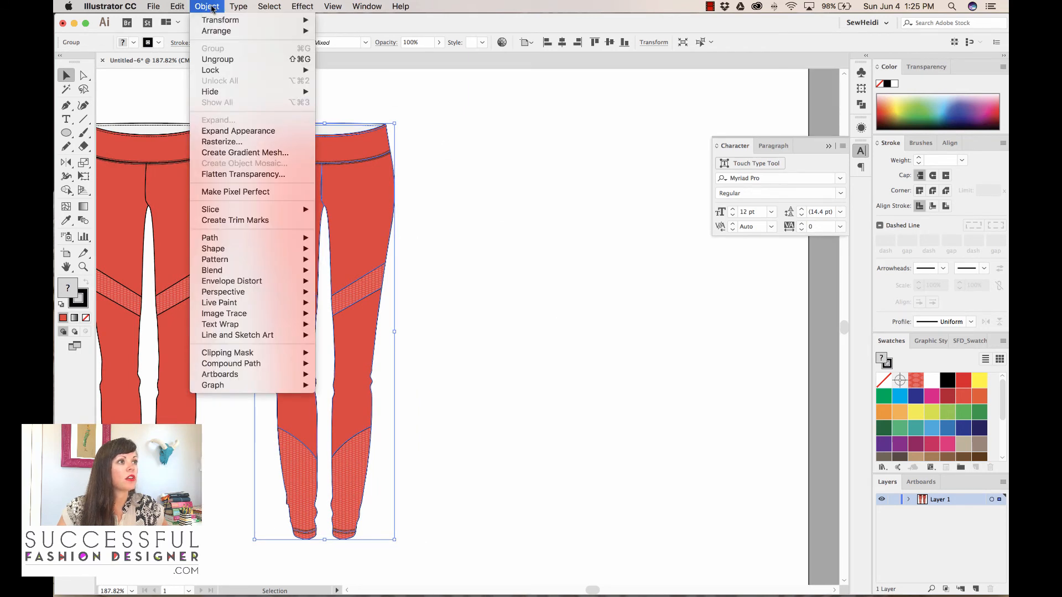
click(177, 7)
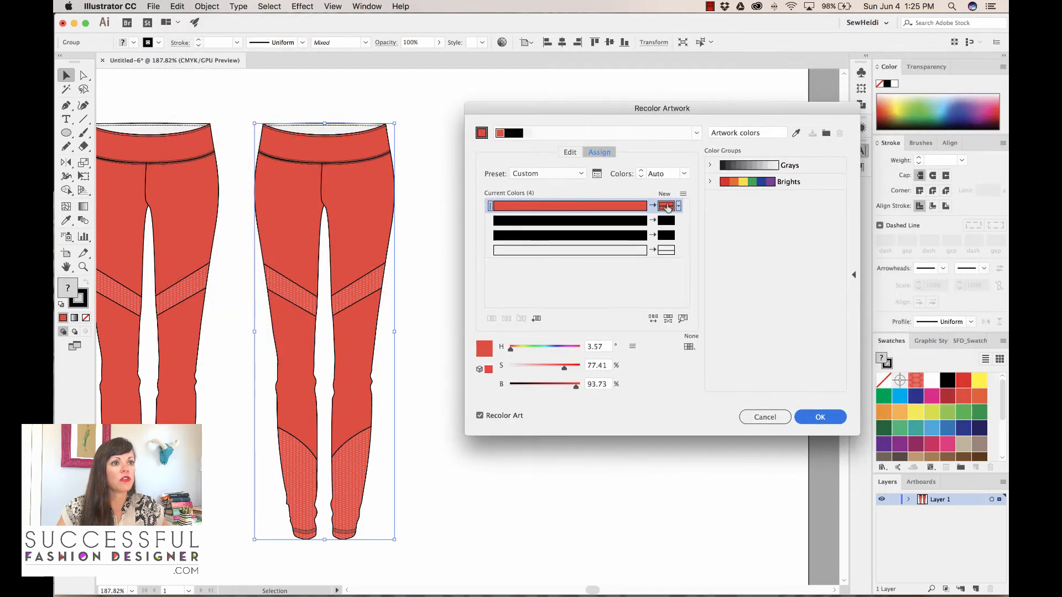
double_click(666, 206)
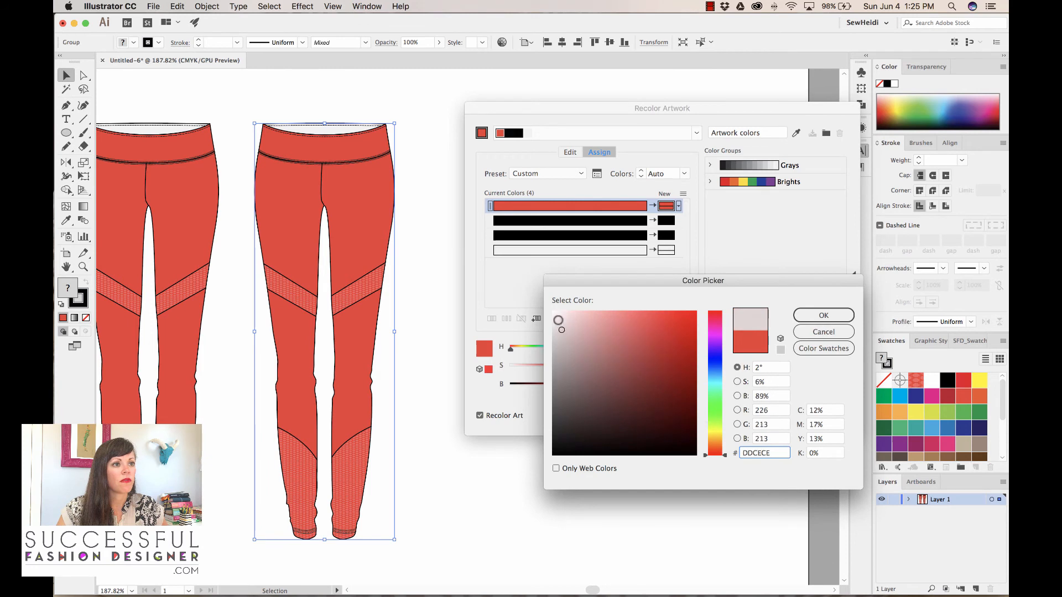
click(823, 315)
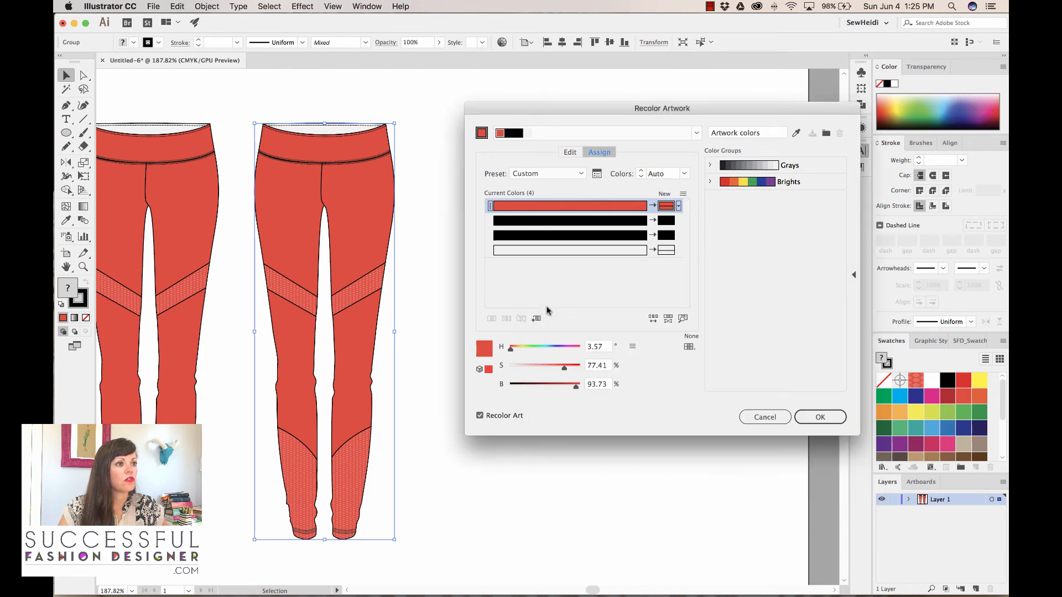
click(820, 417)
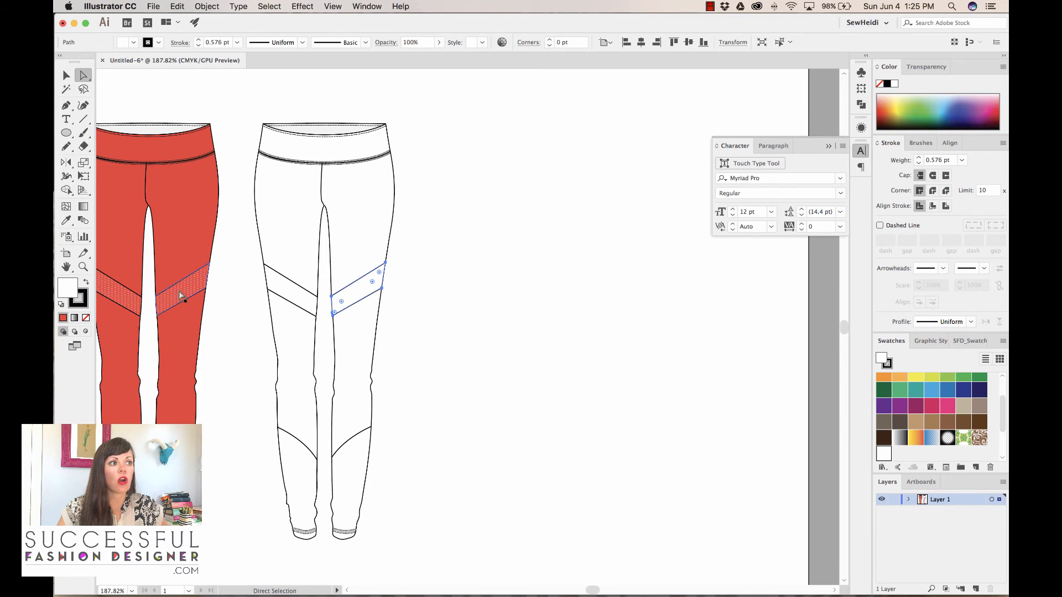
mouse_move(207, 289)
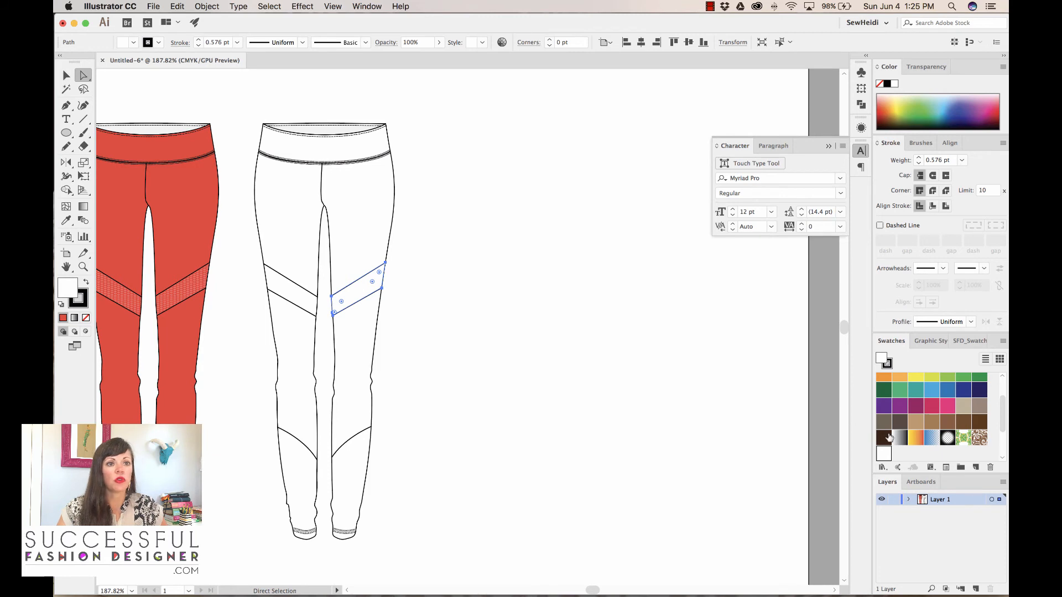
mouse_move(888, 459)
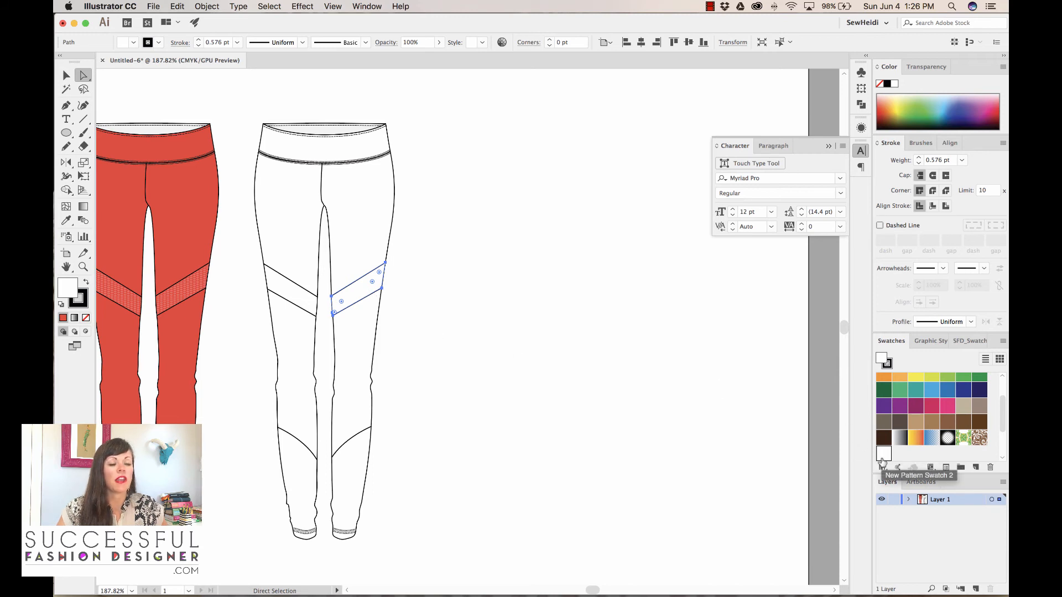
mouse_move(531, 327)
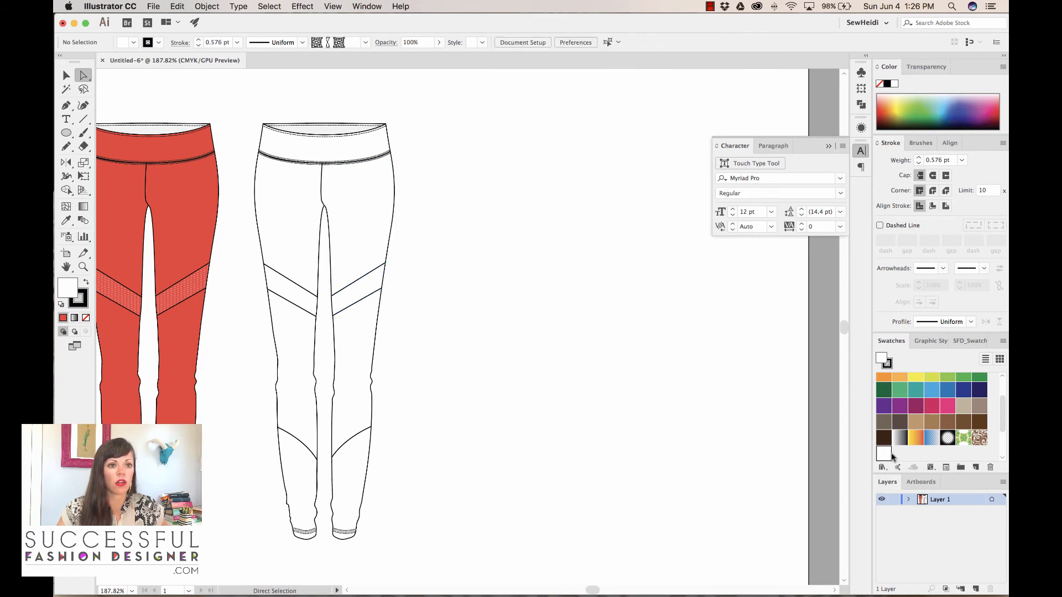
Clear the selection before entering New Pattern Swatch 2 for editing
click(359, 288)
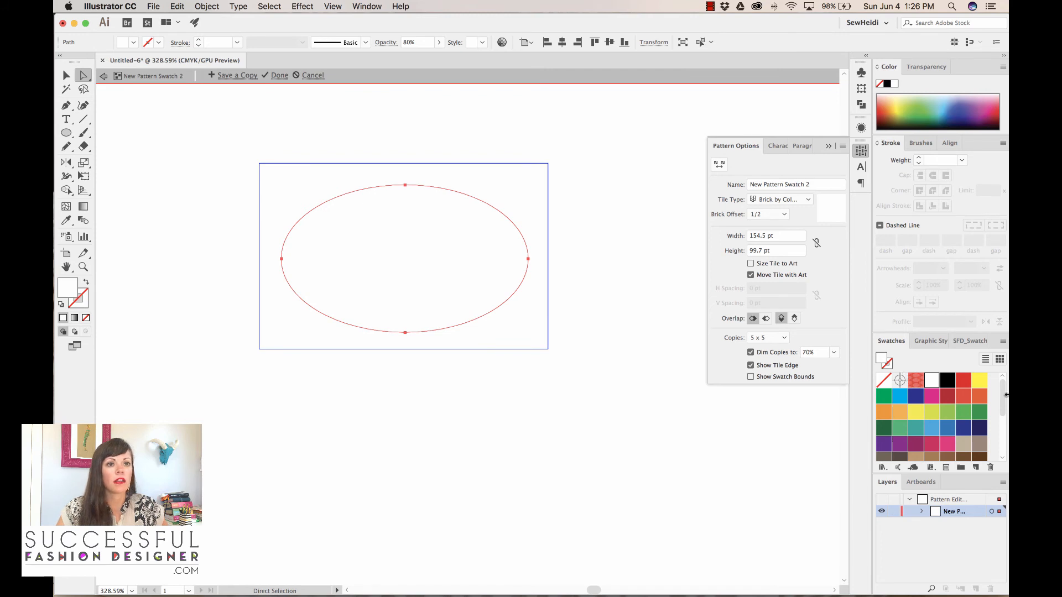
Finish editing New Pattern Swatch 2 with its oval now filled light grey
scroll(down, 3)
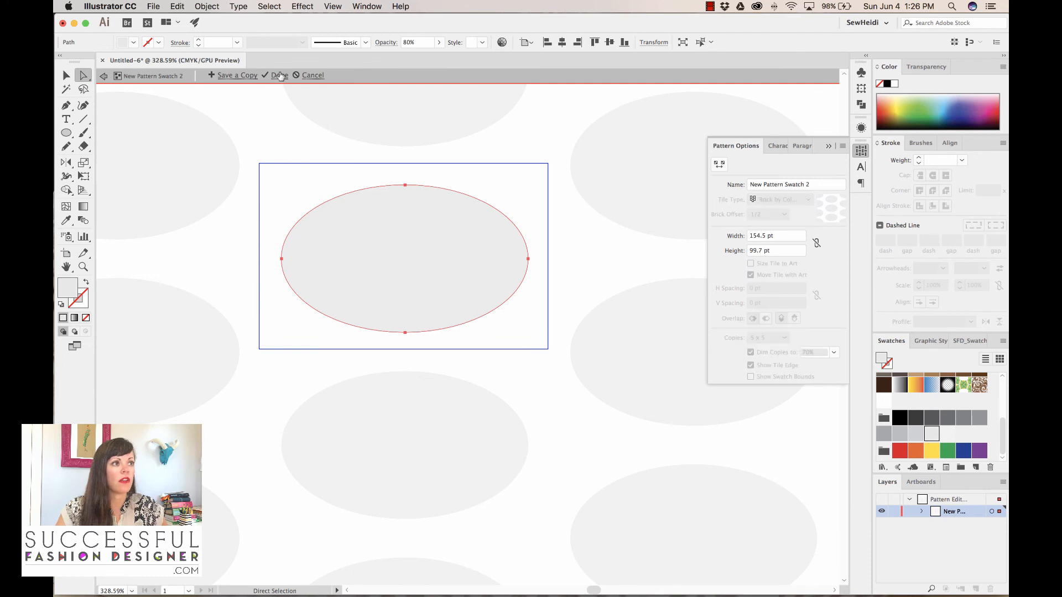
click(279, 75)
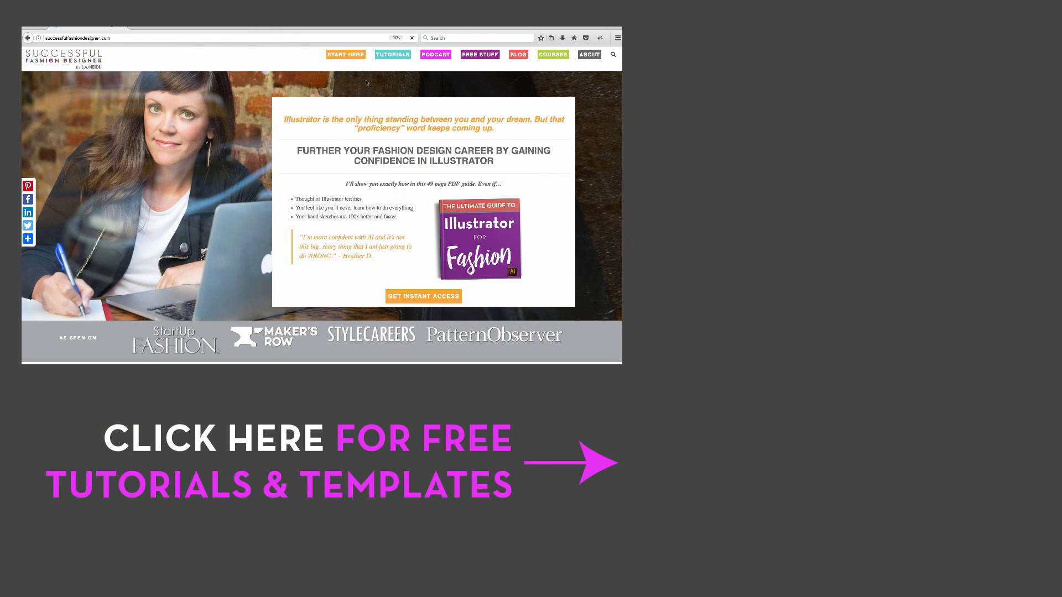
Go to the site's FREE STUFF page and browse the free guides and templates
click(479, 54)
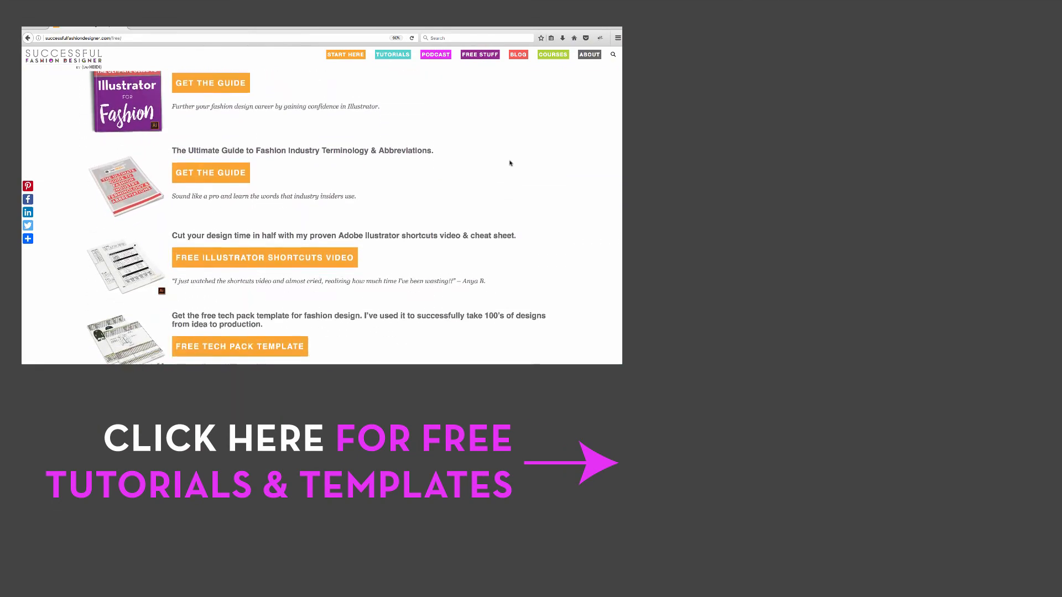
scroll(down, 3)
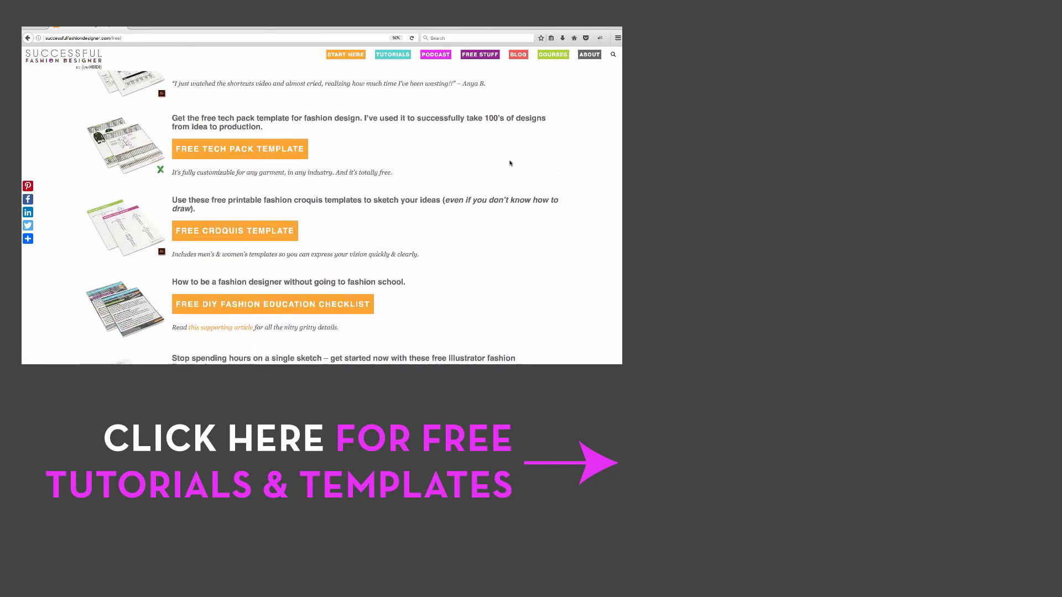